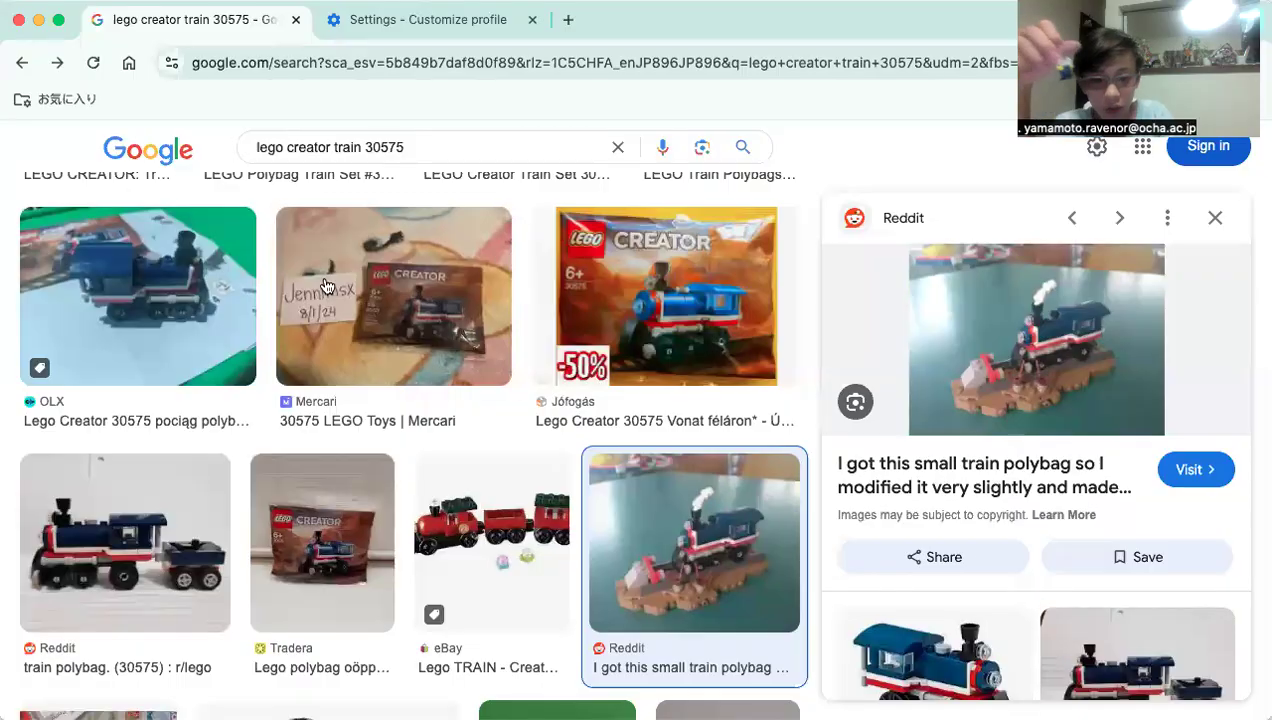
Preview the BricksDirect 30575 listing, then the Amazon LEGO Creator Train Set 30575 (59 pcs) listing.
scroll("down", 3)
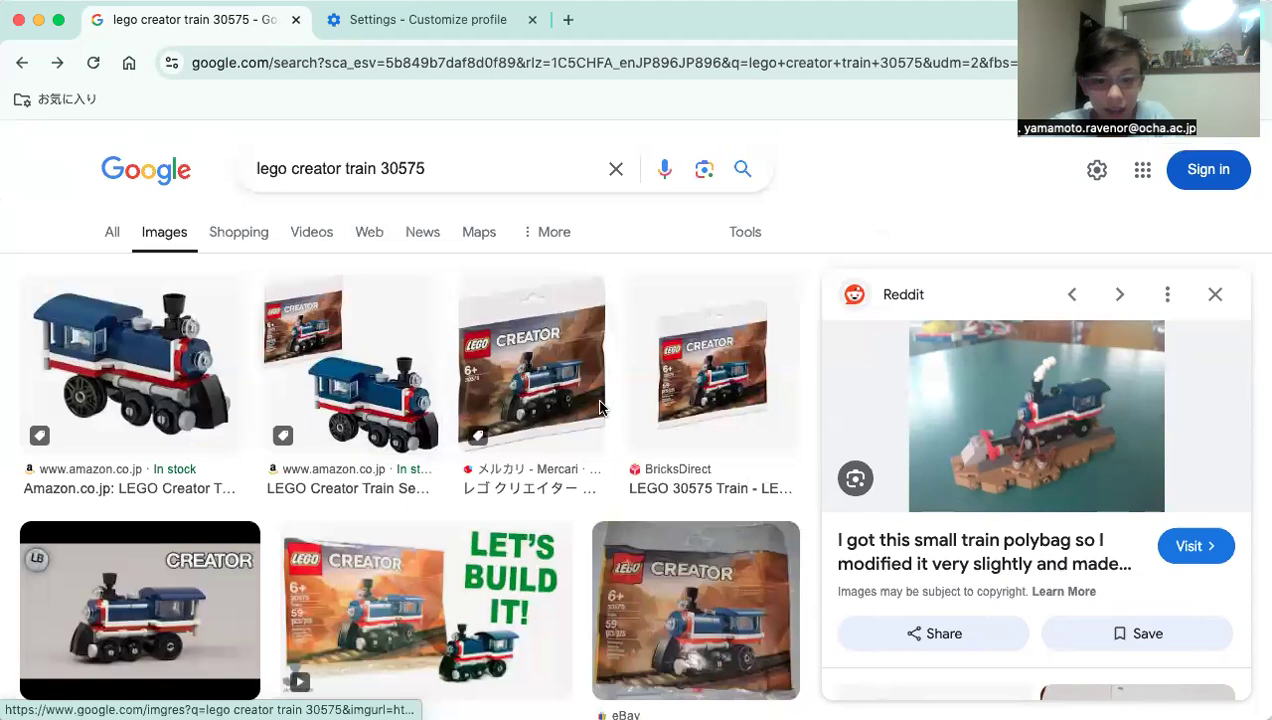
left_click(712, 364)
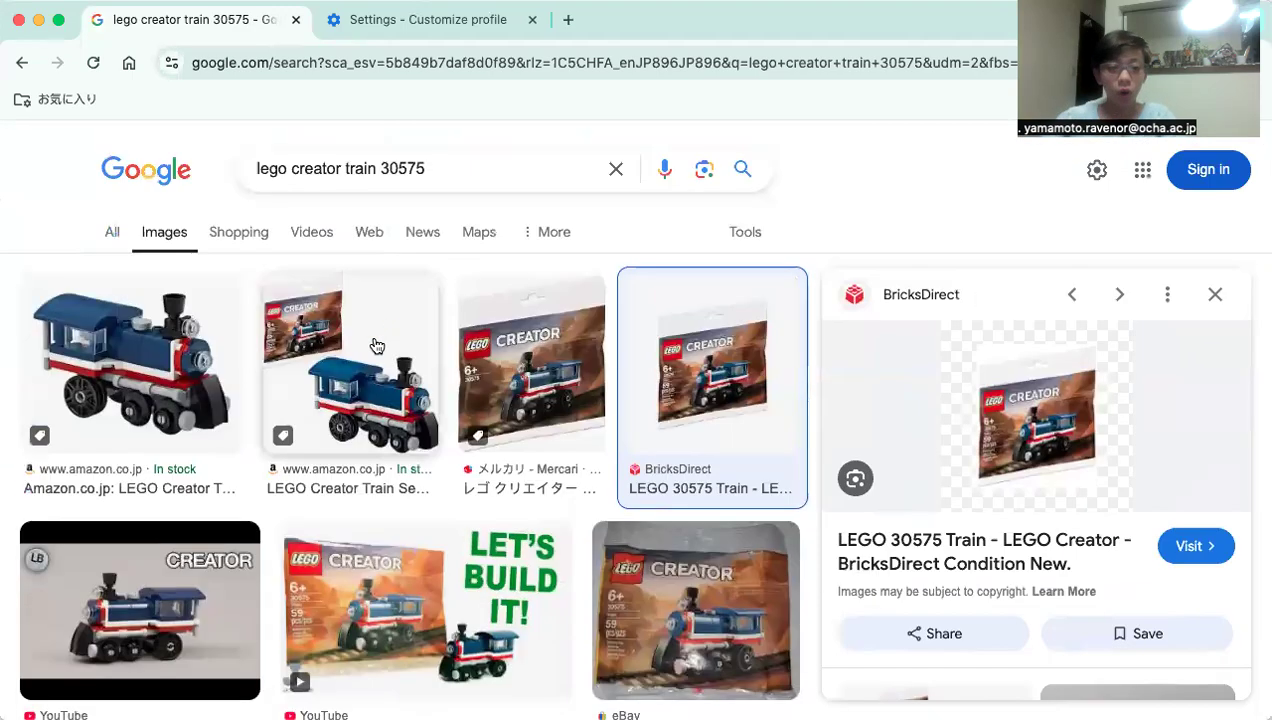
left_click(350, 364)
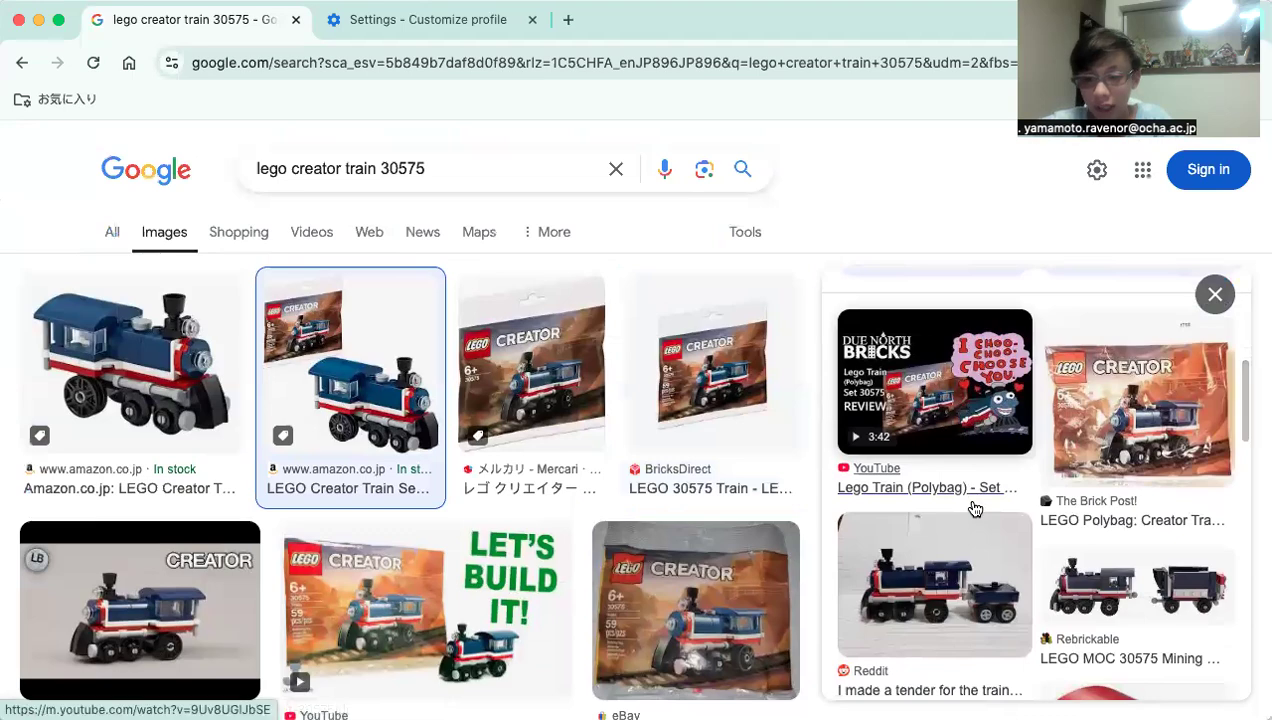
scroll("down", 3)
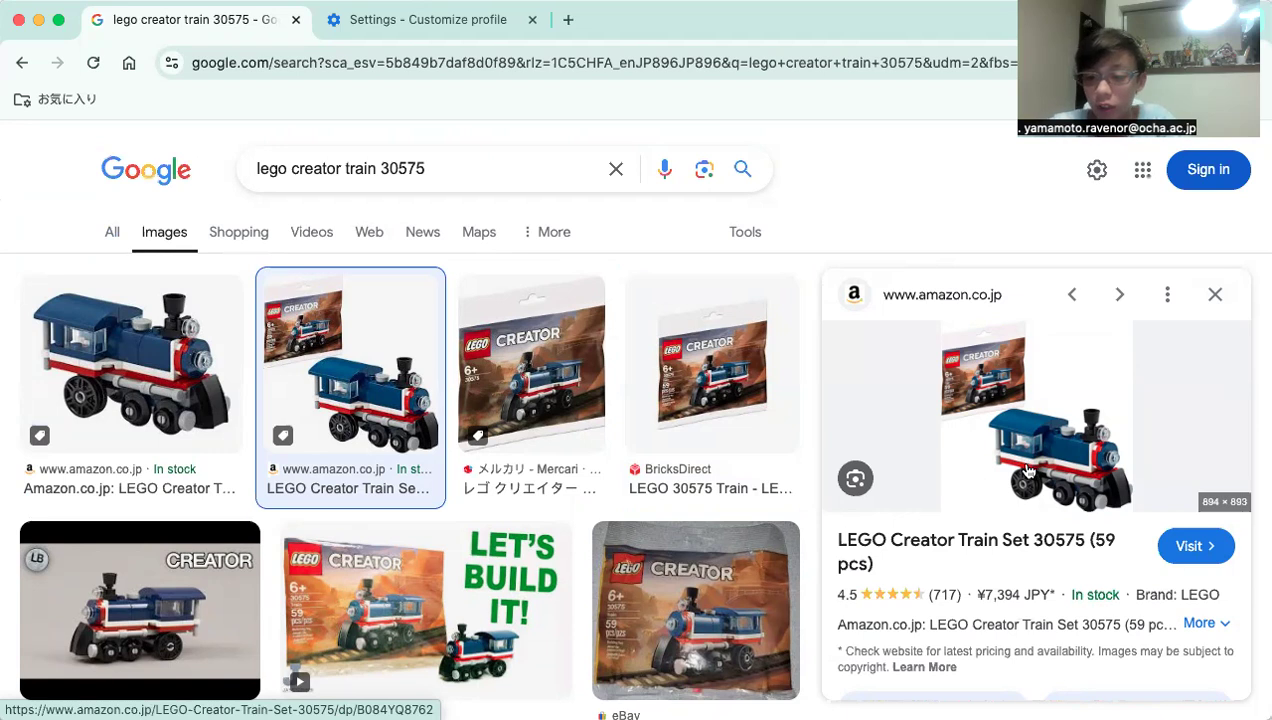
mouse_move(1026, 466)
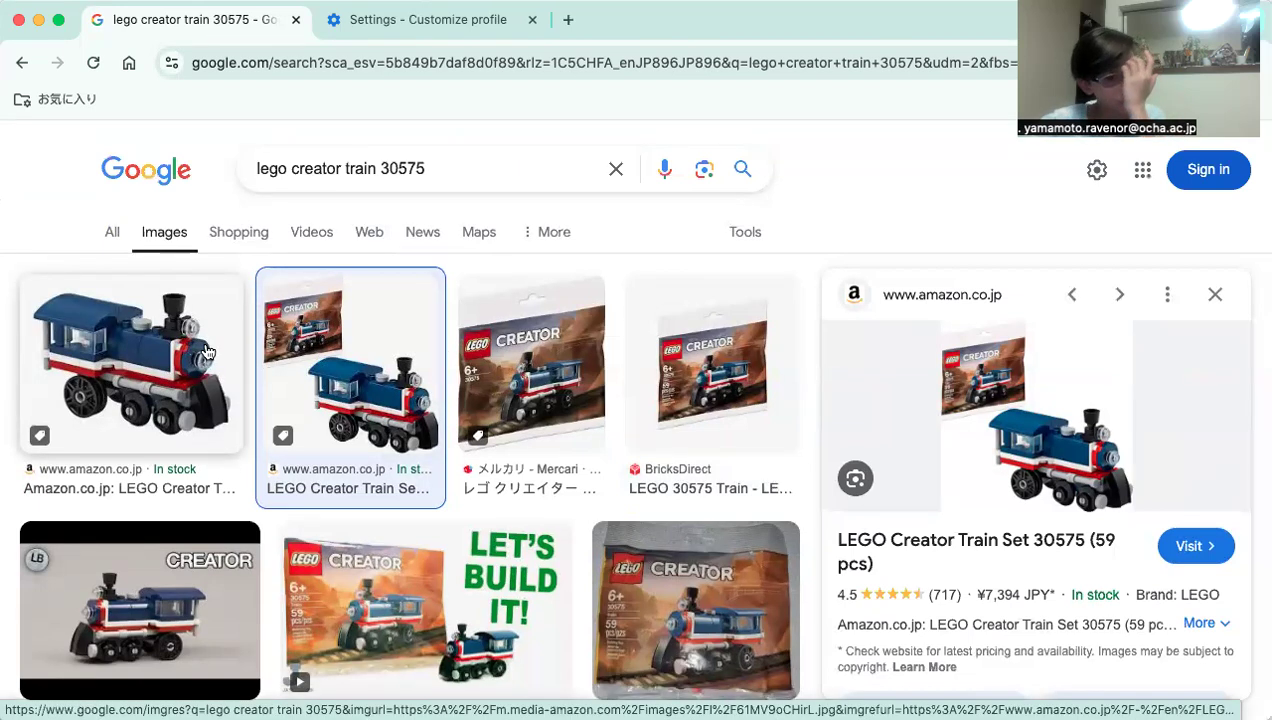
mouse_move(192, 370)
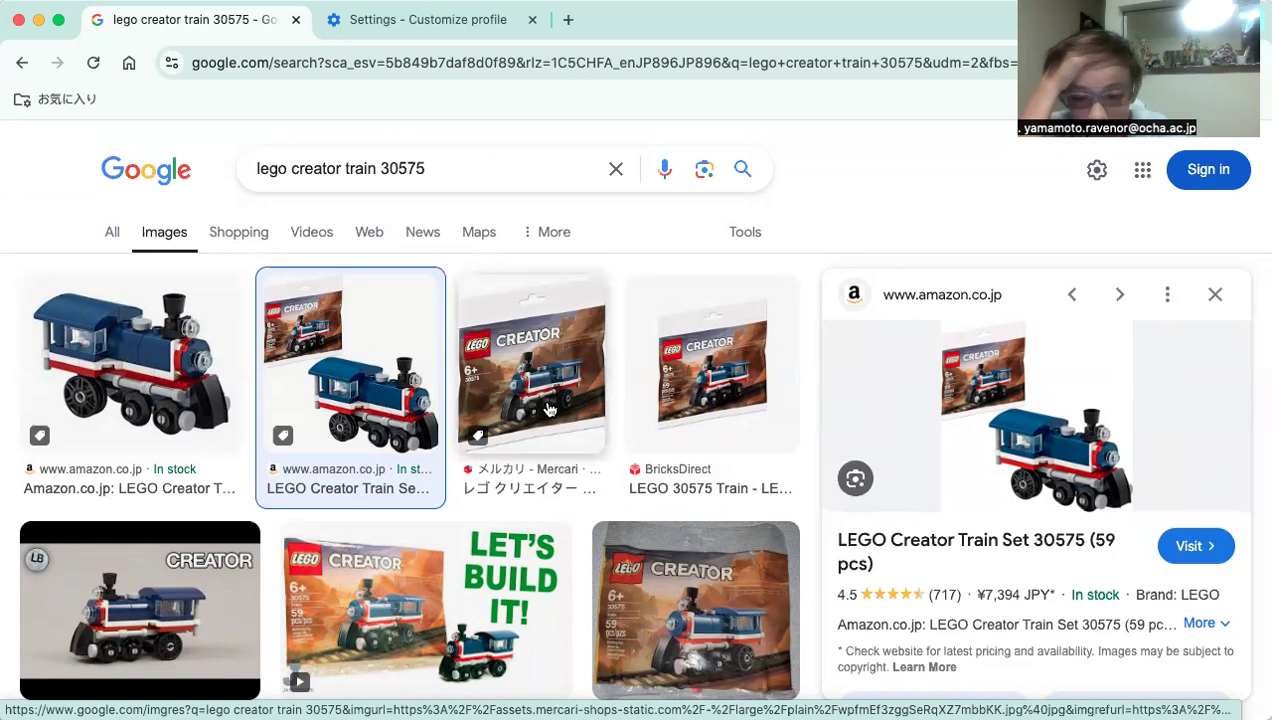
Preview the Mercari train polybag listing and return to the Amazon preview.
left_click(532, 364)
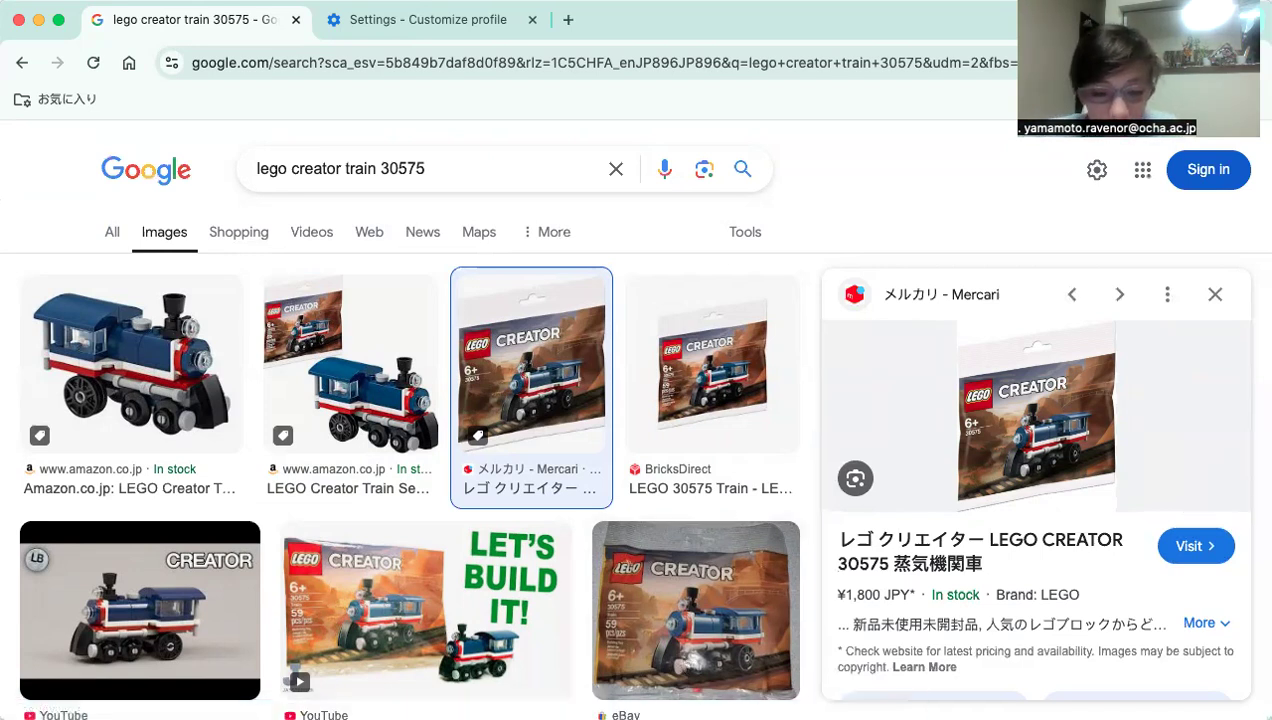
scroll("down", 3)
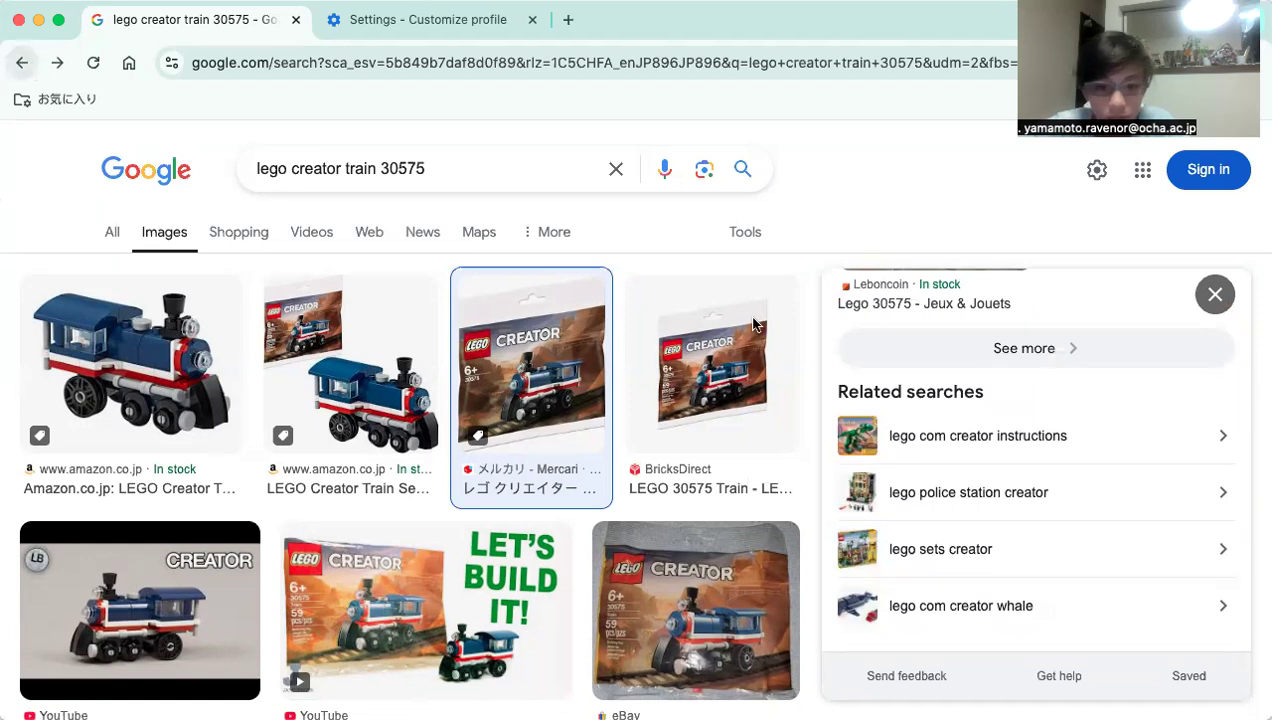
left_click(350, 362)
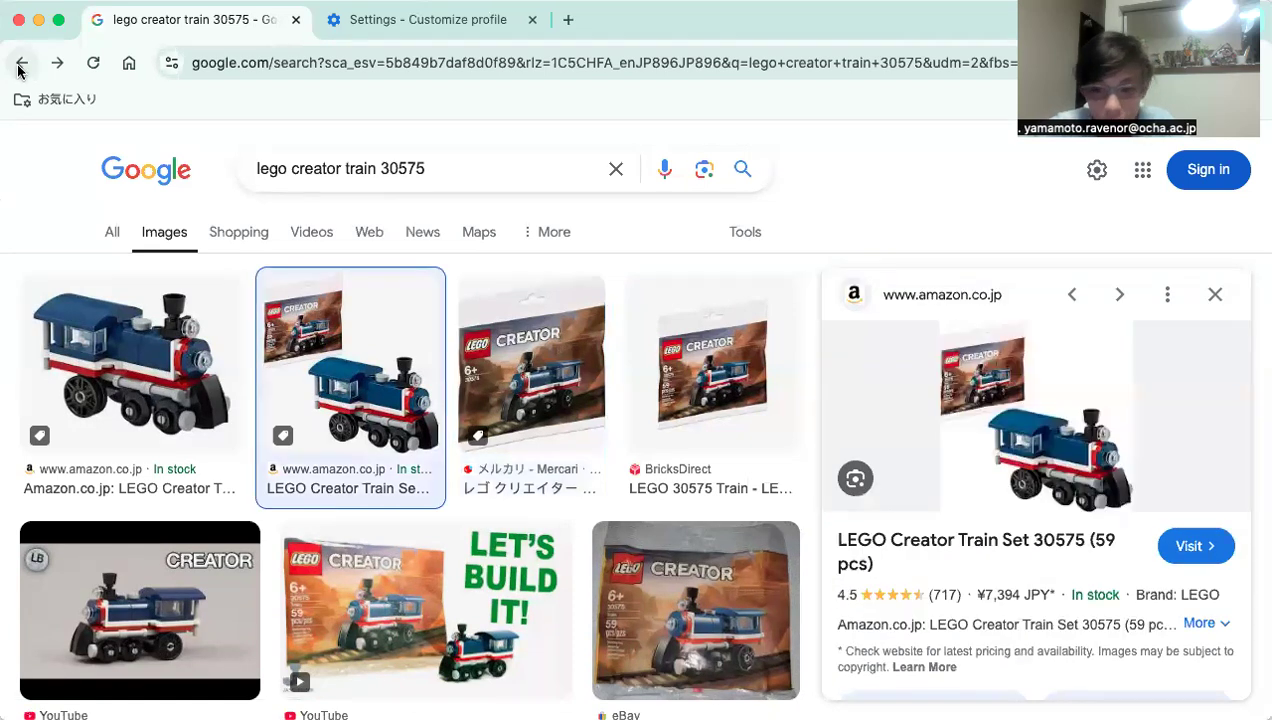
Go back to the regular web results for lego creator train 30575 and look through them.
left_click(22, 62)
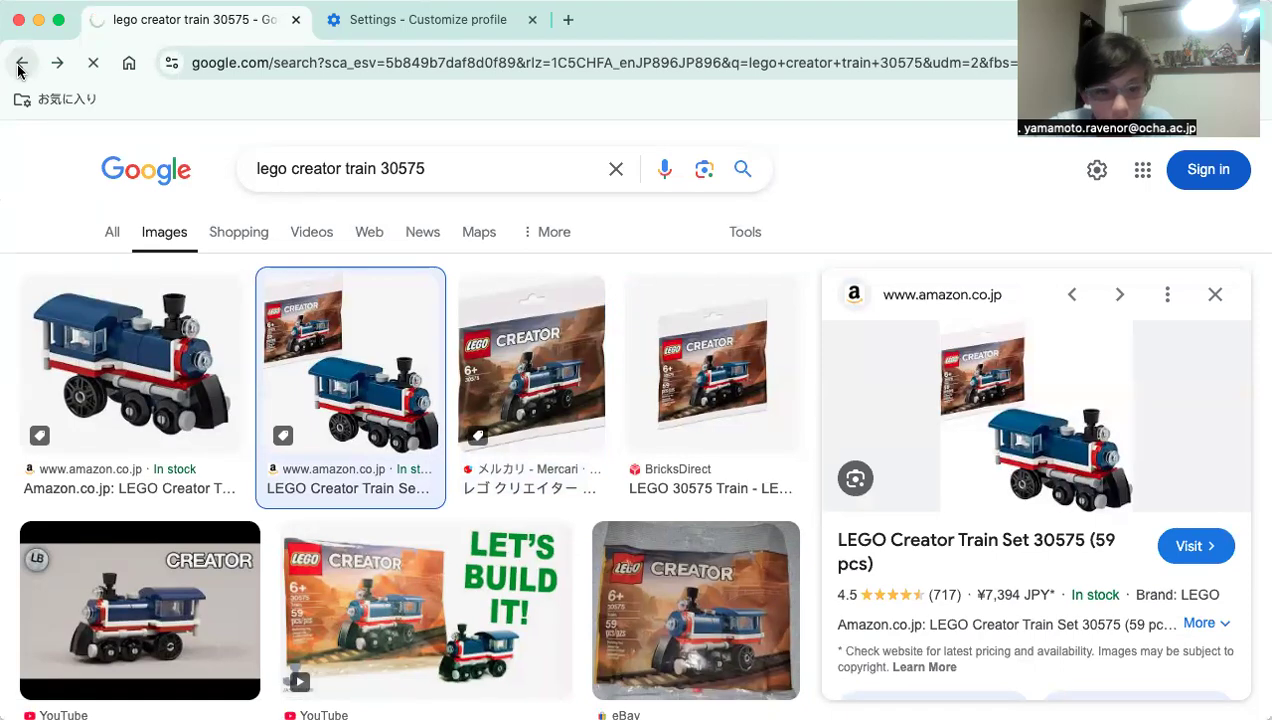
scroll("down", 3)
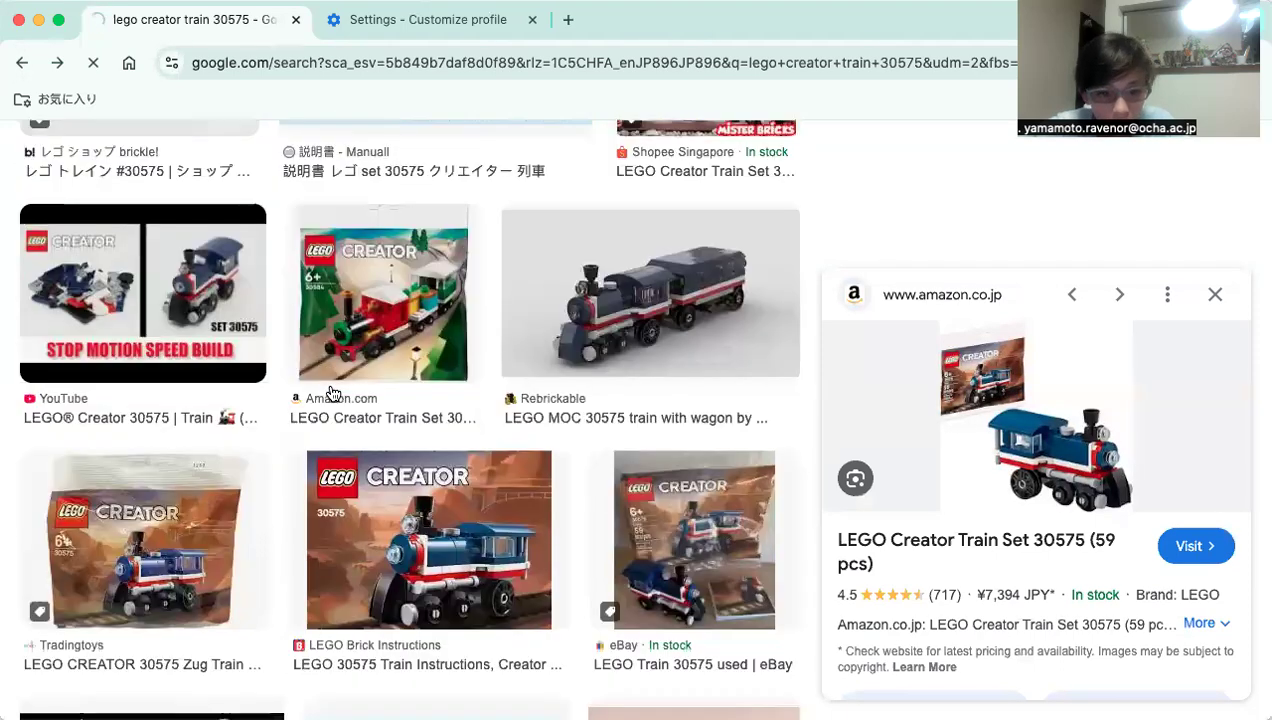
scroll("down", 3)
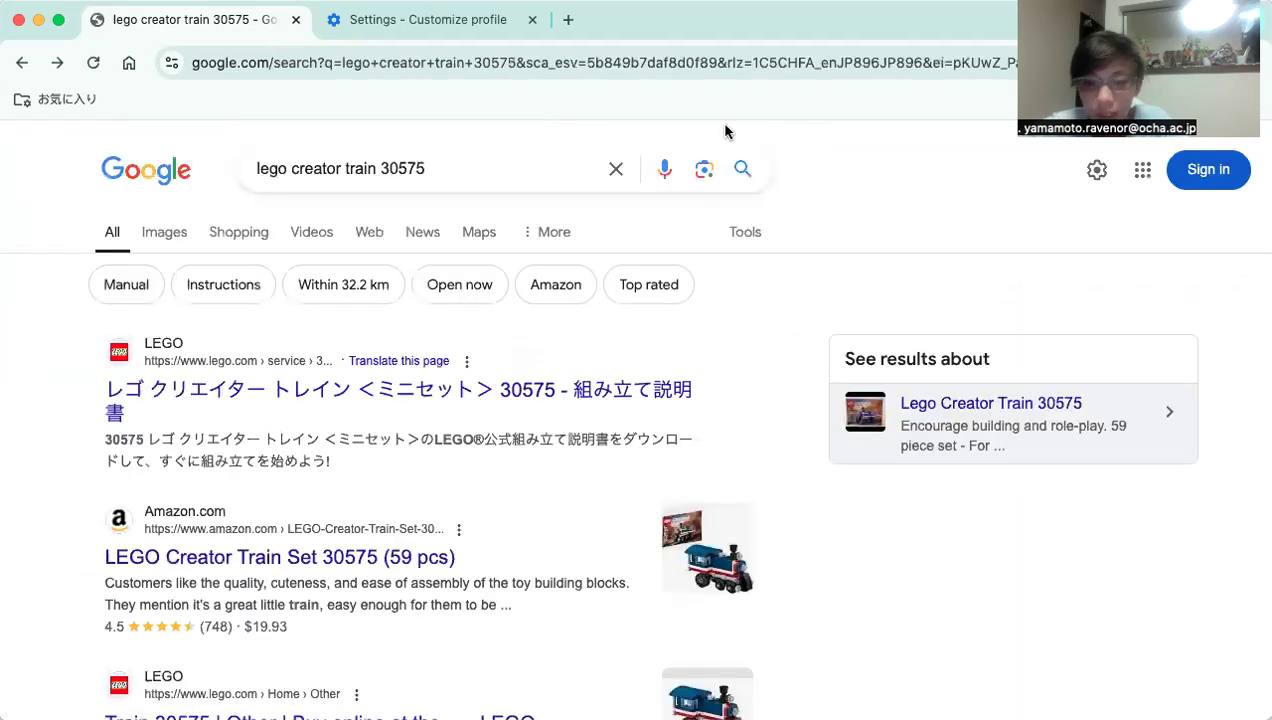
Return to the Google Images results for the 30575 train and browse down to the Reddit photo.
left_click(164, 232)
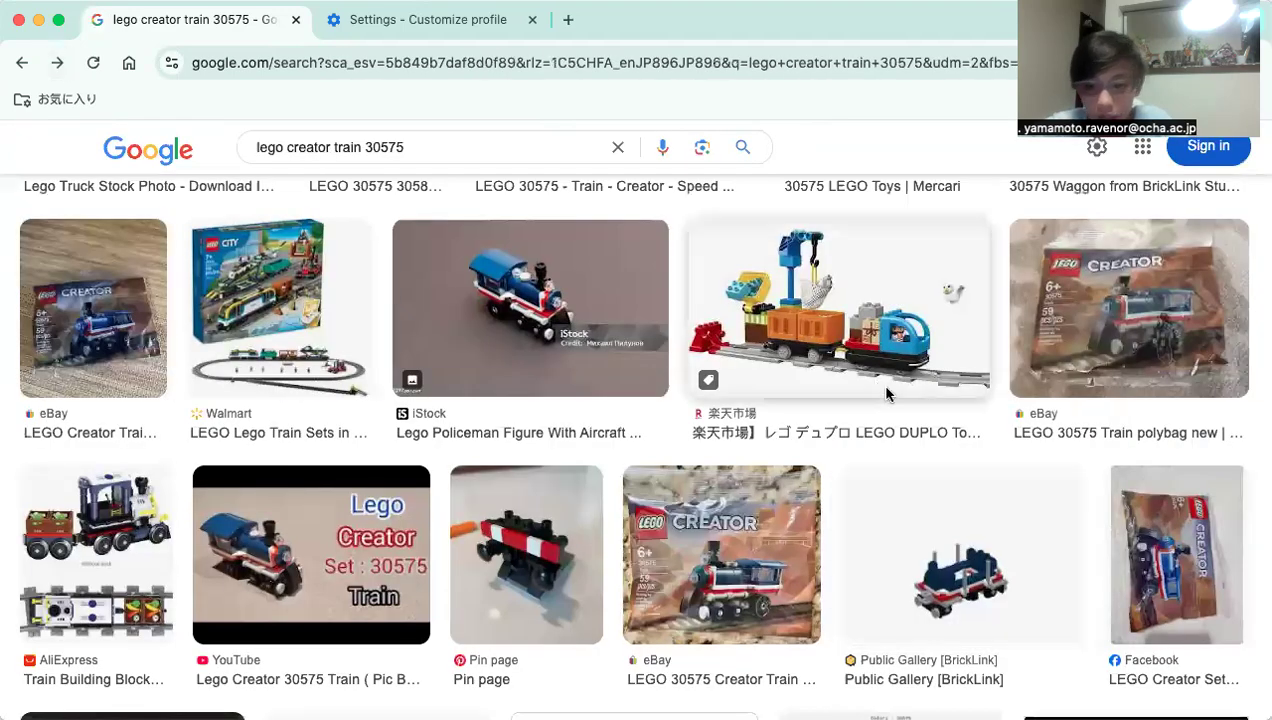
scroll("down", 3)
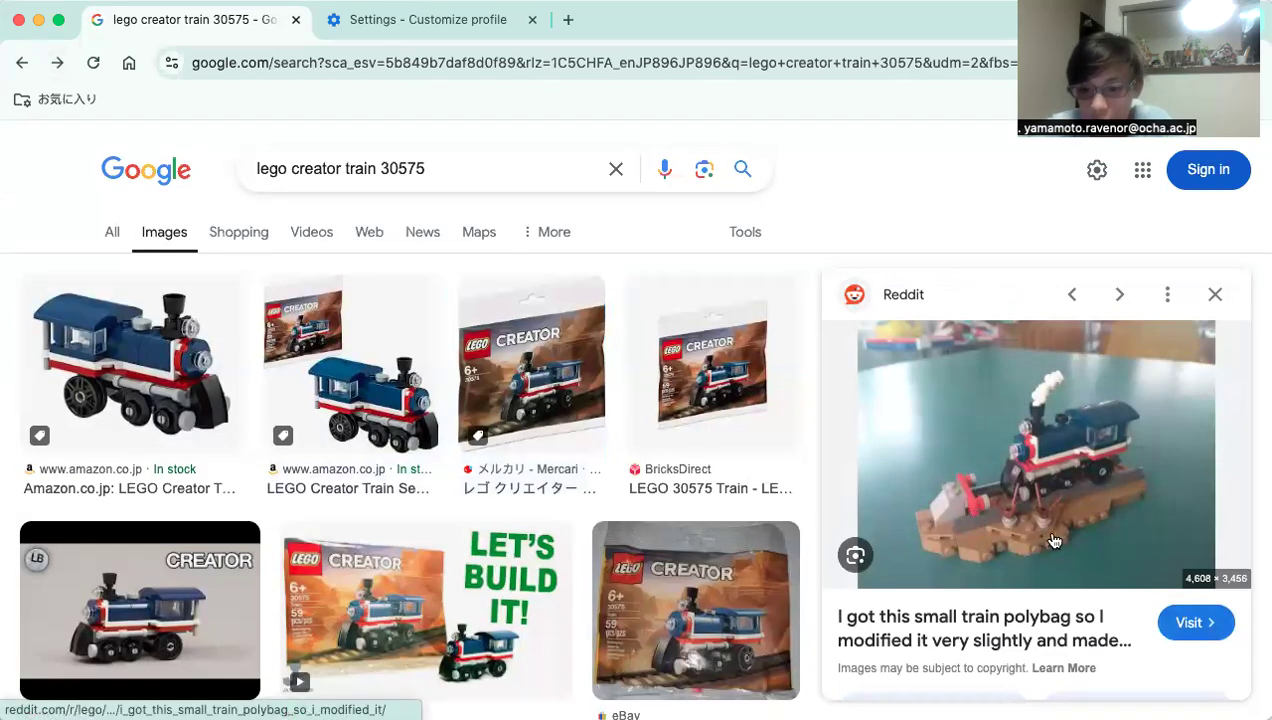
mouse_move(1012, 488)
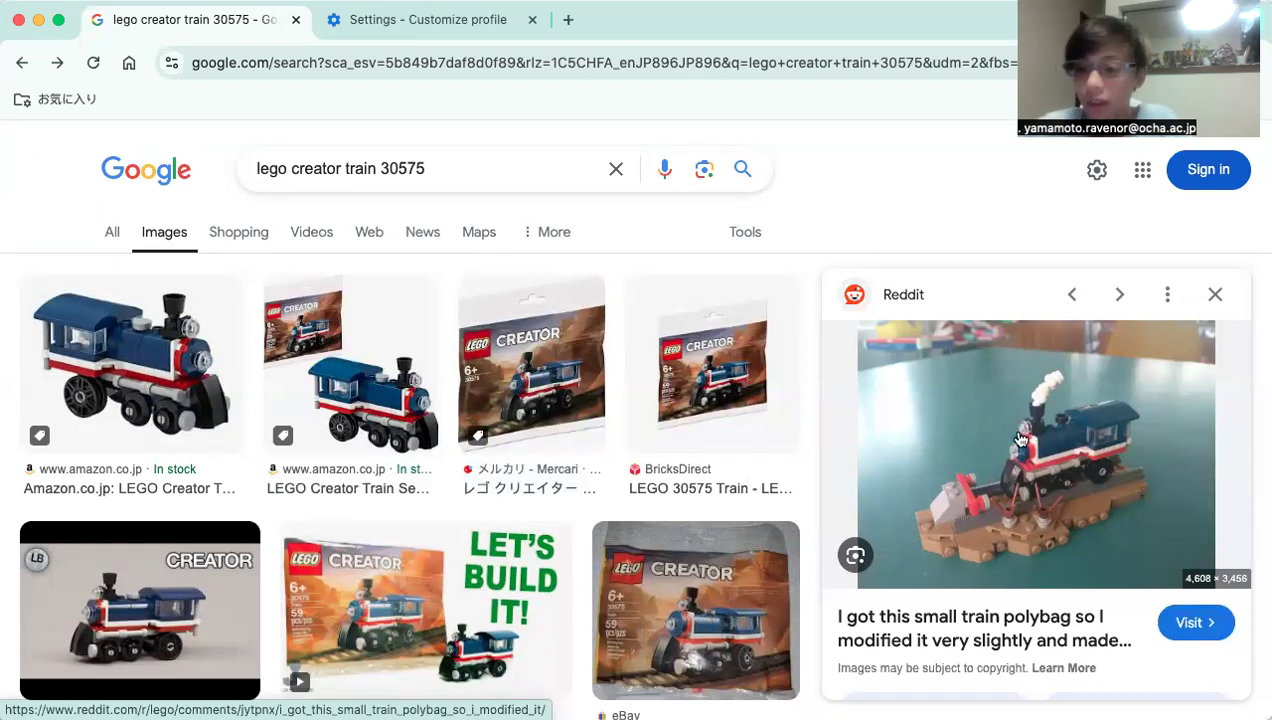
mouse_move(948, 504)
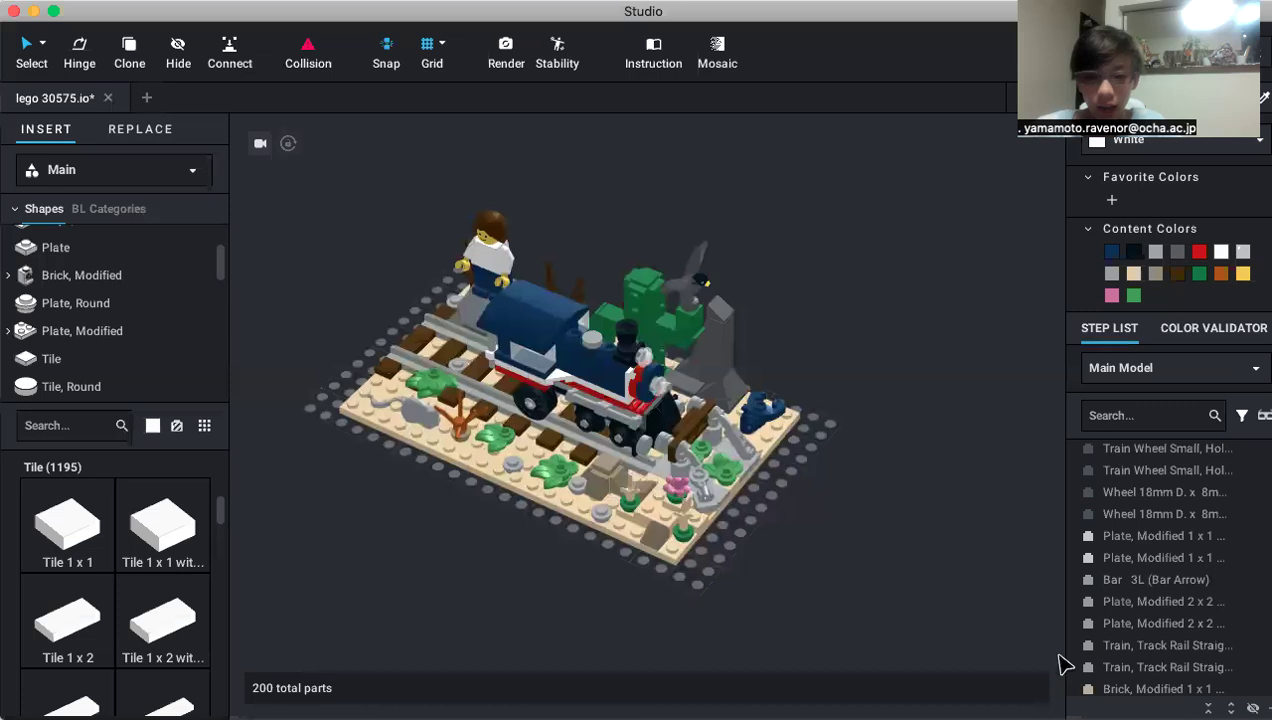
left_click_drag(1064, 664, 900, 414)
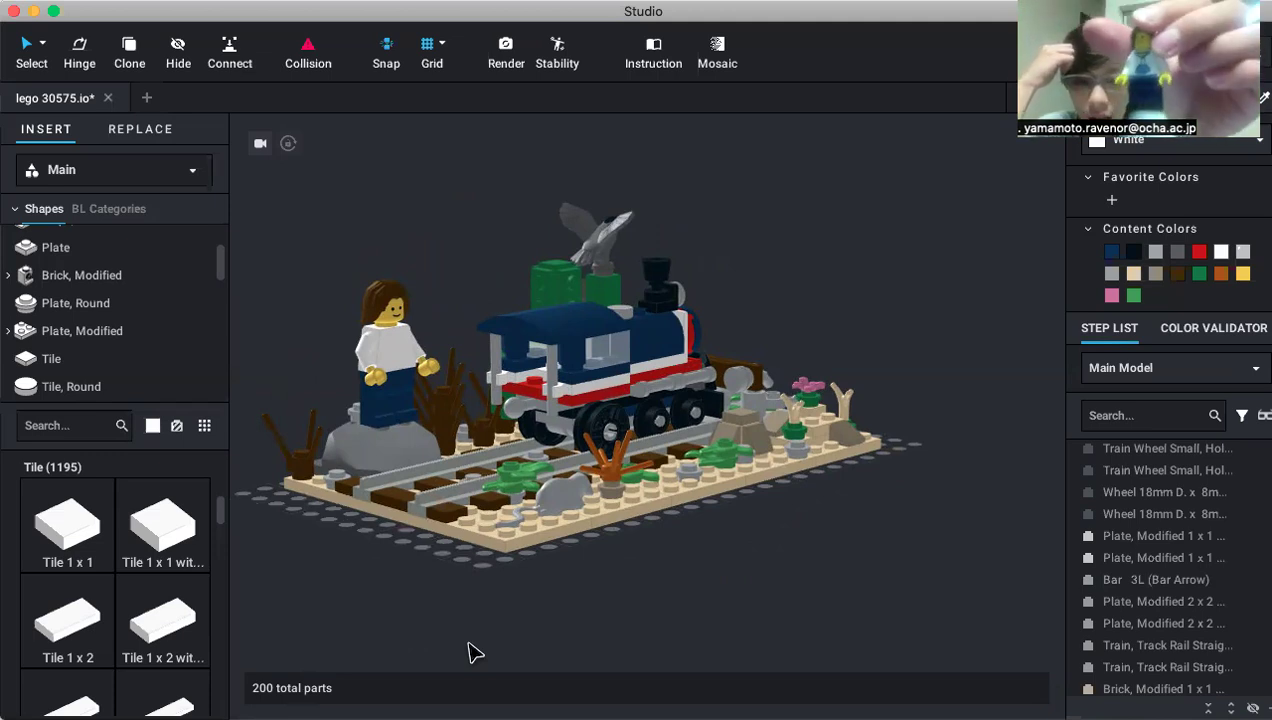
mouse_move(172, 664)
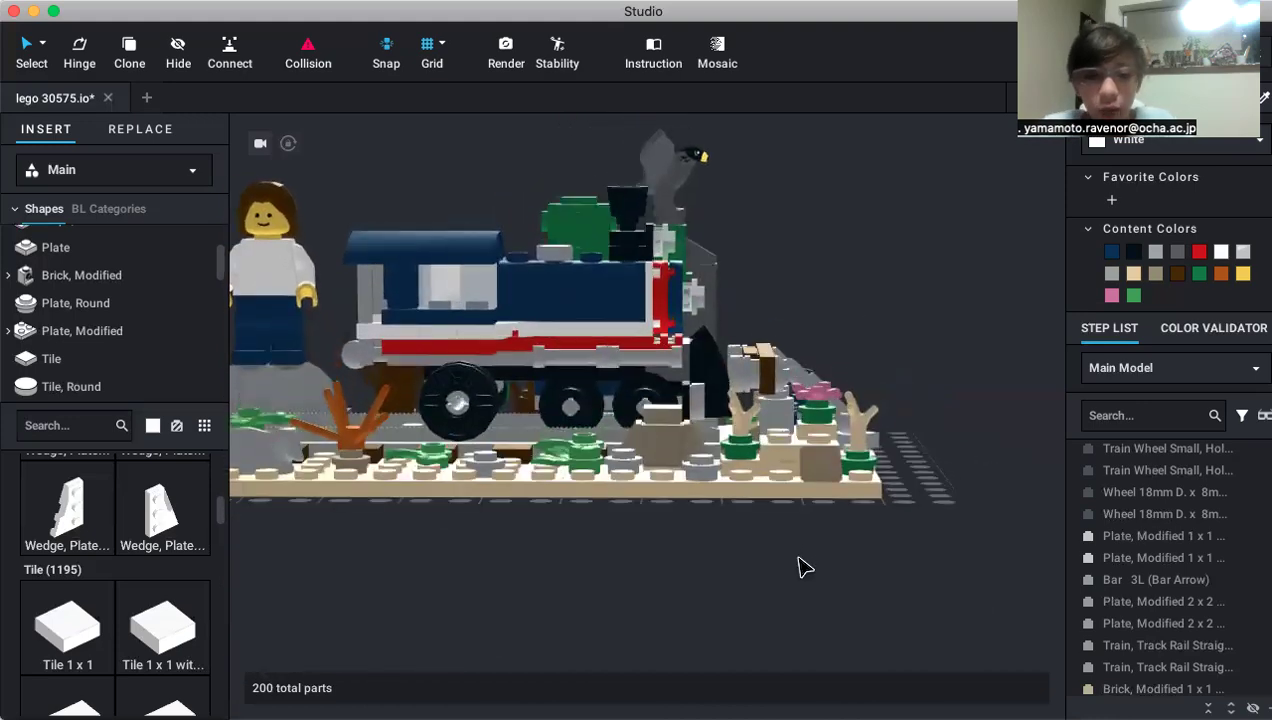
left_click_drag(800, 560, 756, 584)
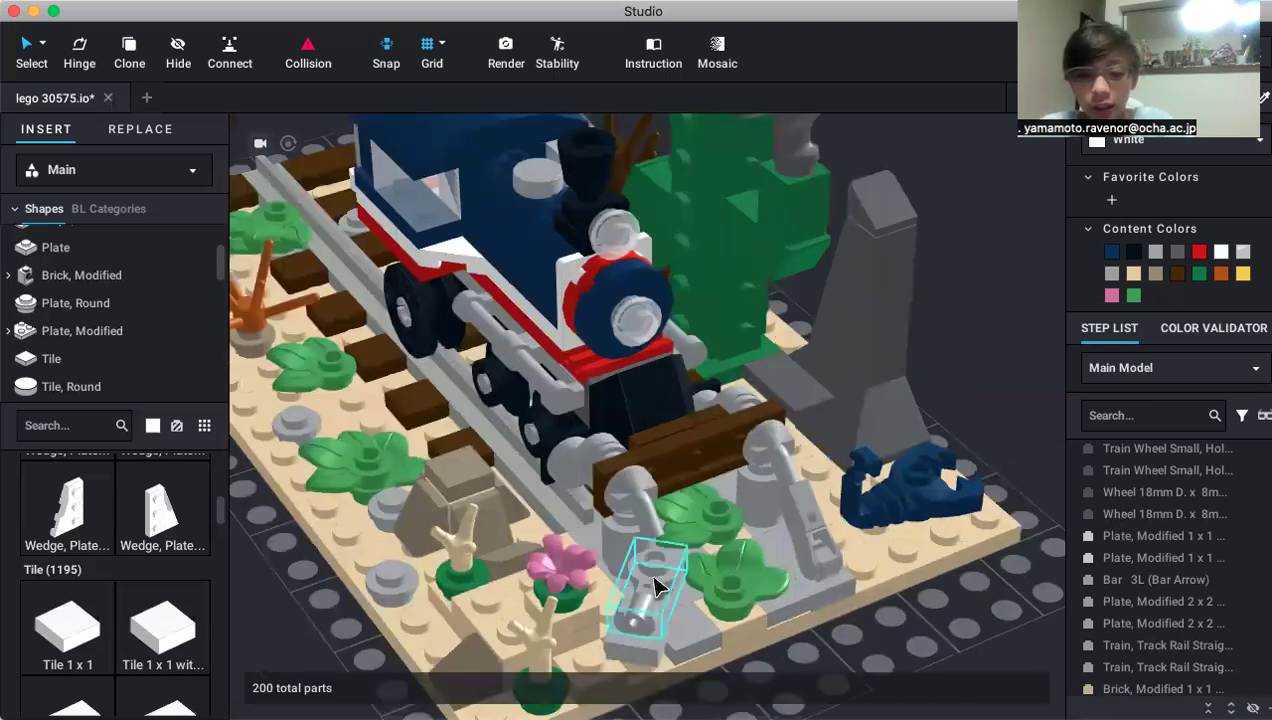
left_click_drag(656, 584, 630, 540)
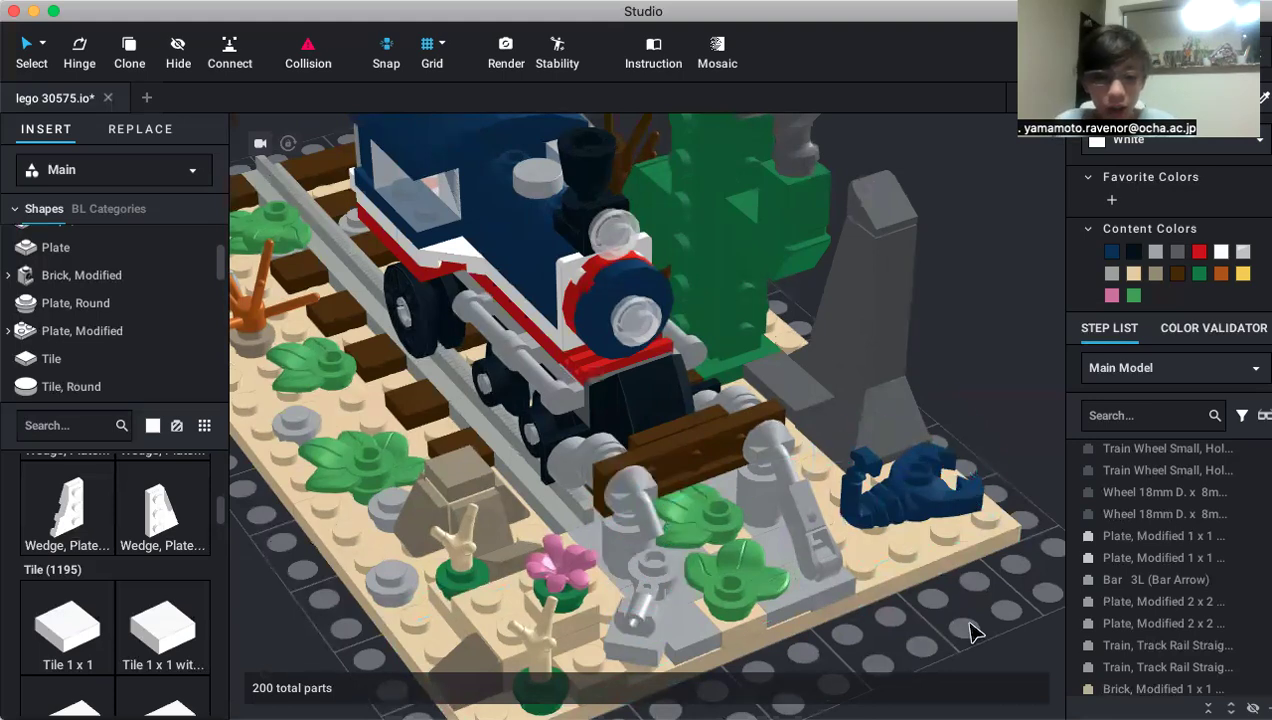
left_click_drag(976, 630, 860, 628)
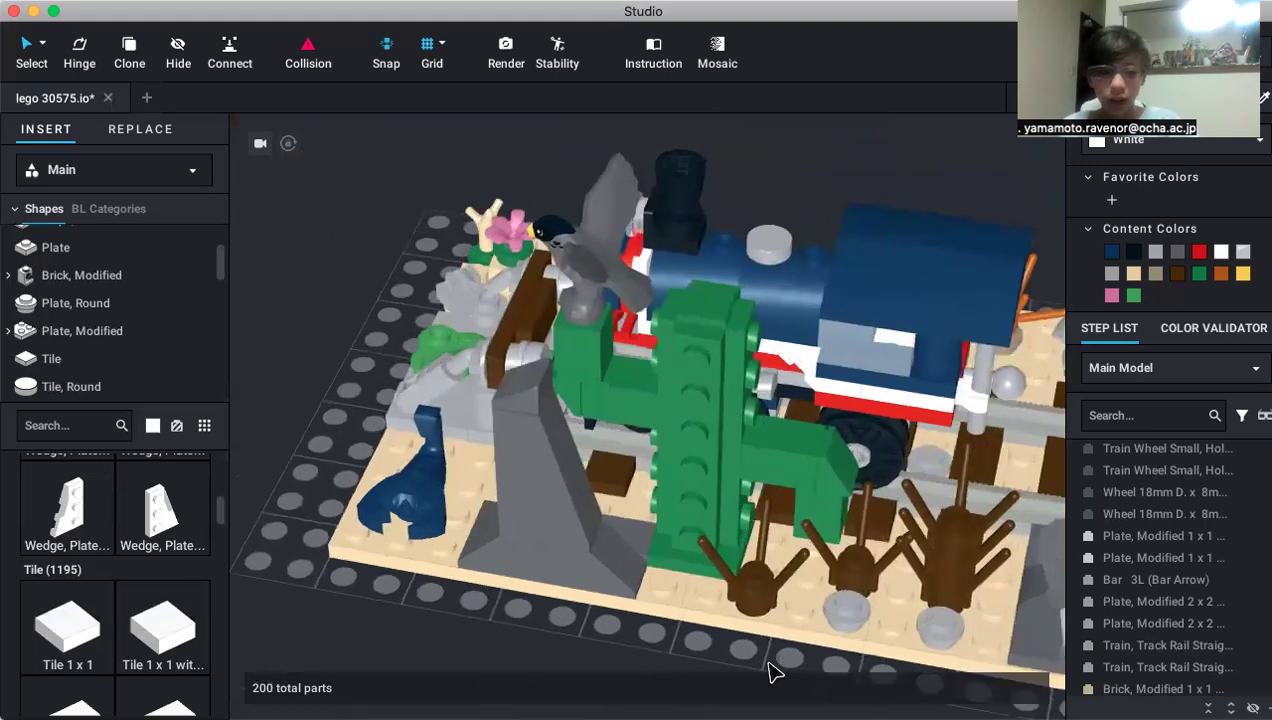
left_click(530, 300)
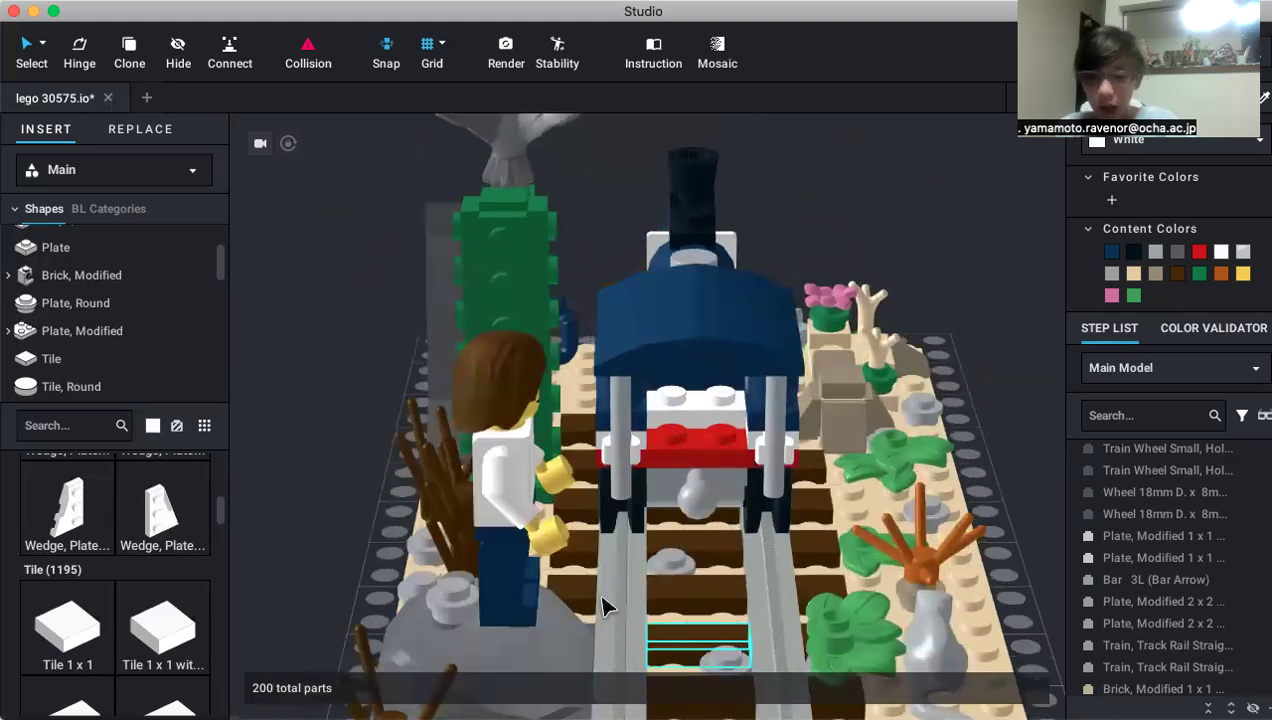
left_click(698, 650)
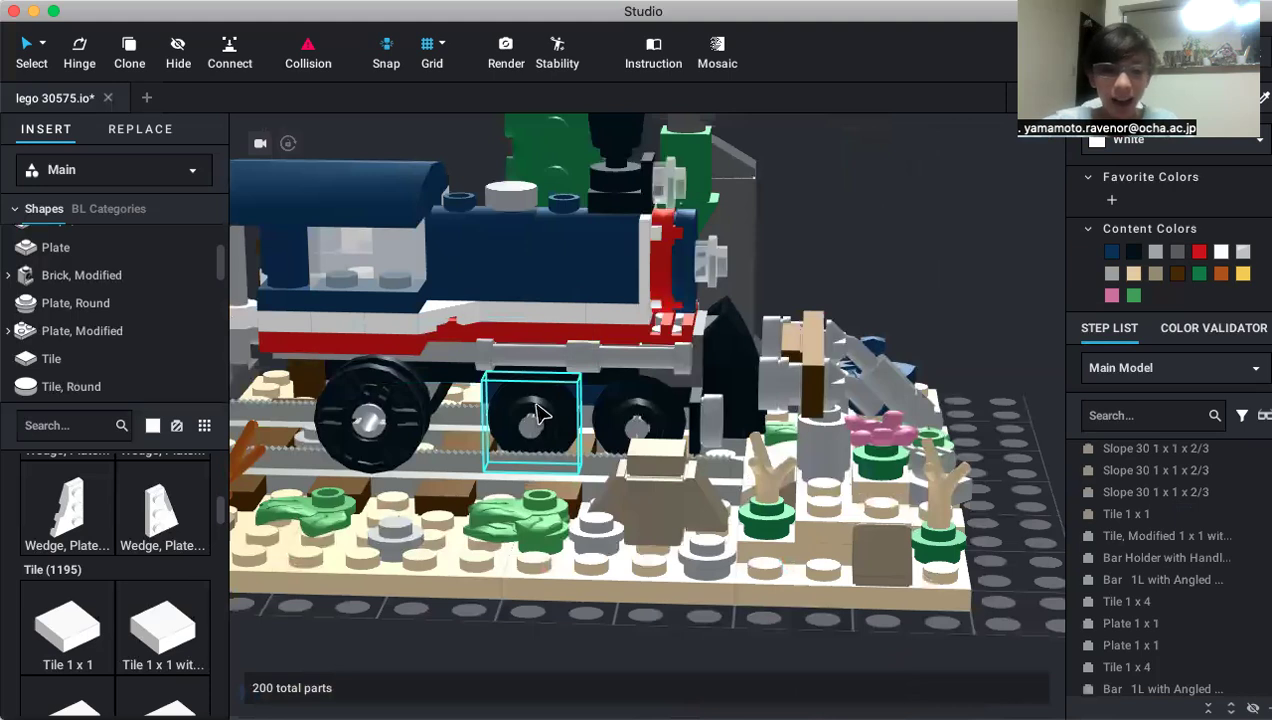
Pull a wheel off the locomotive and search the parts panel for wheel-holder plate 6157.
left_click(532, 420)
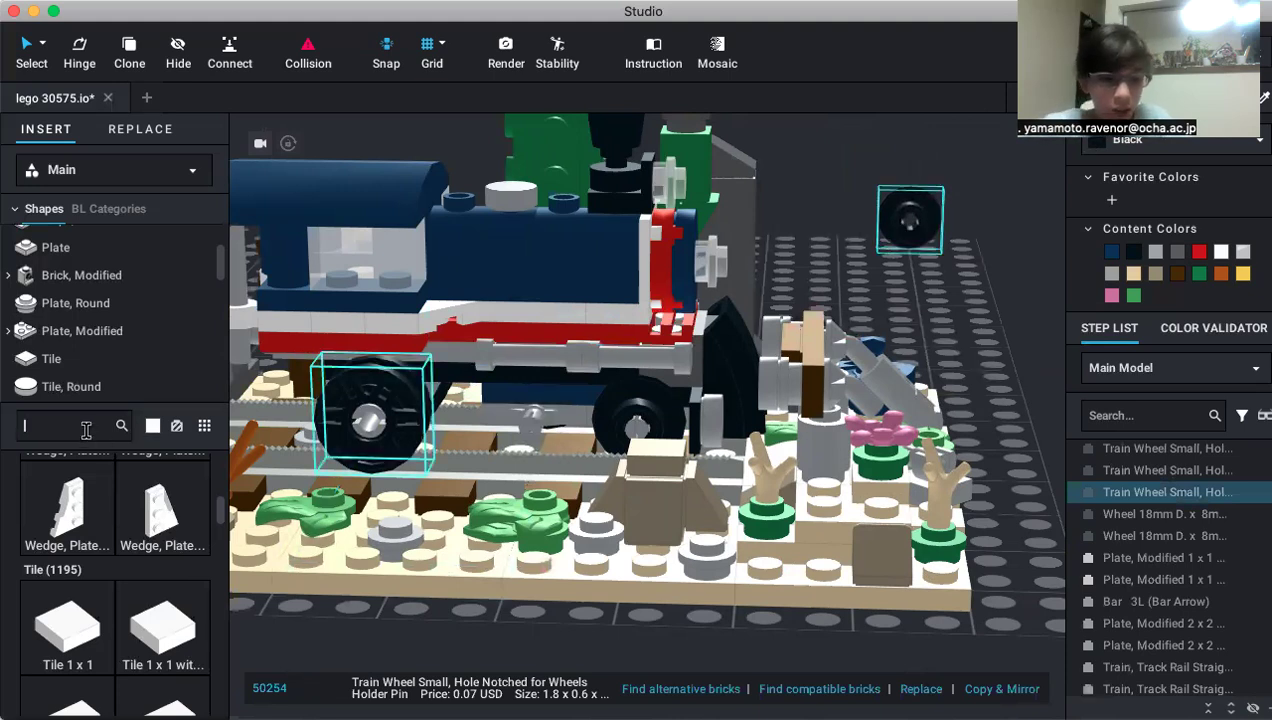
type("6751")
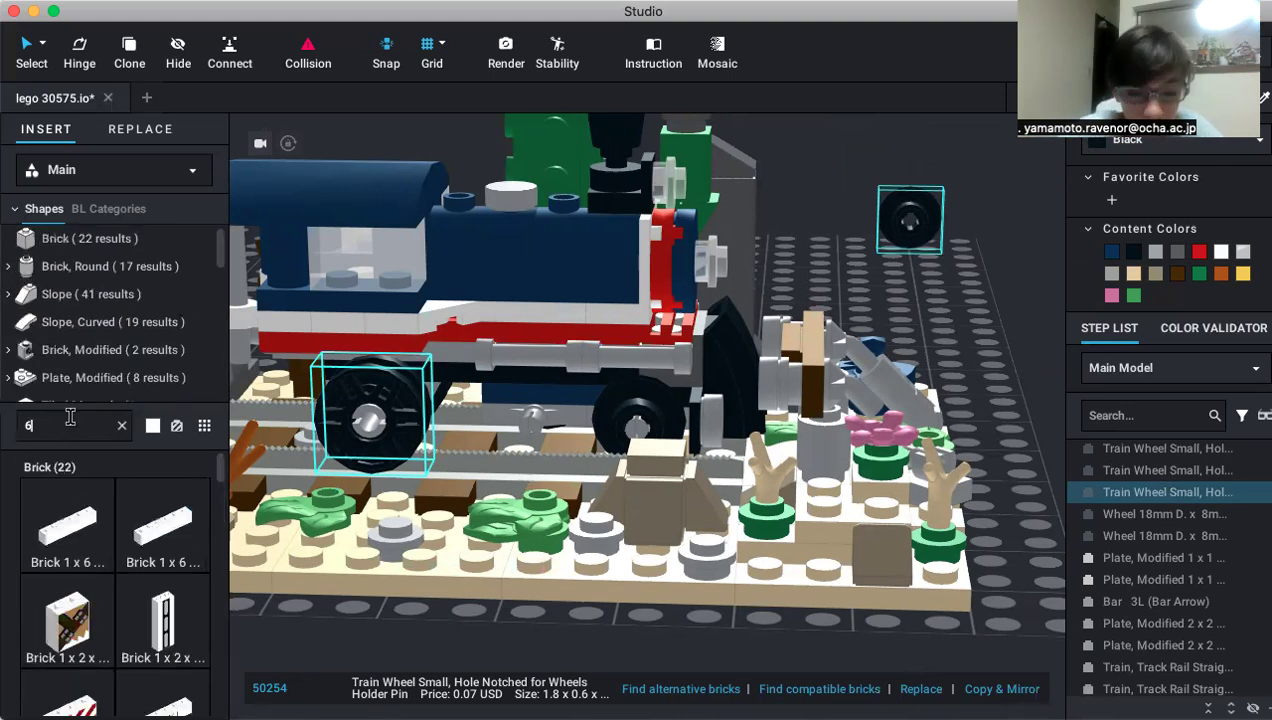
type("571")
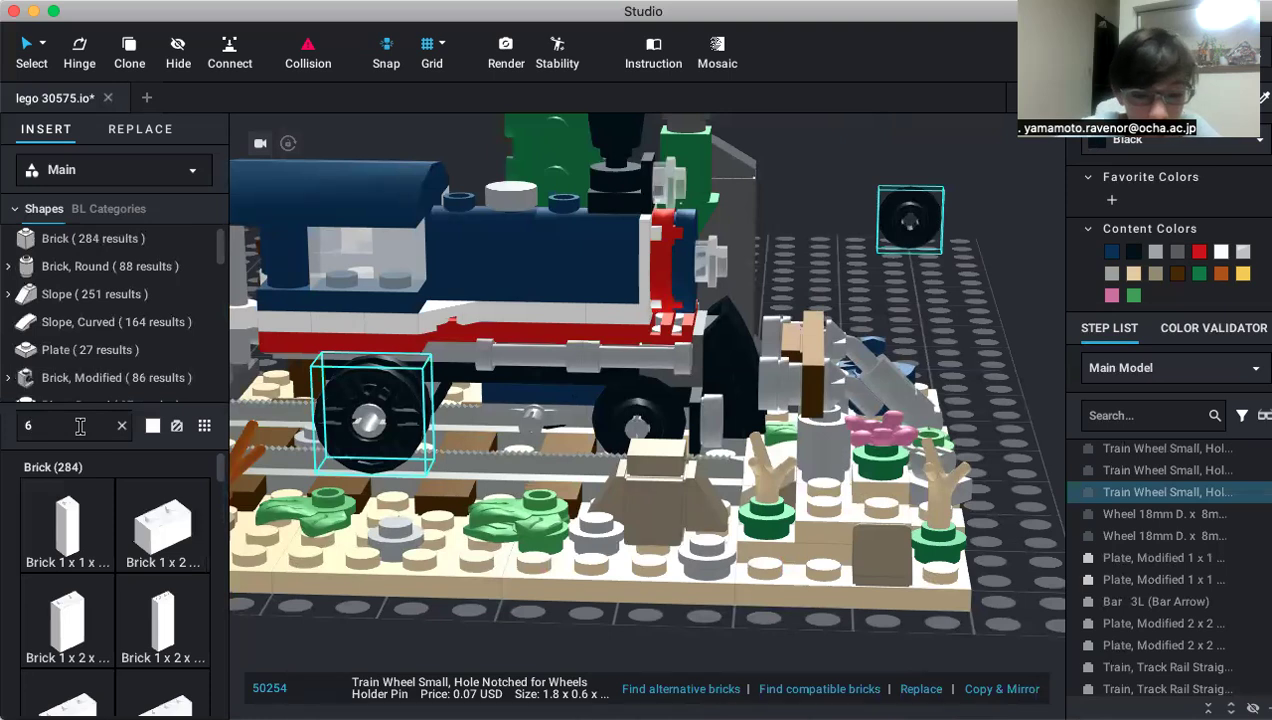
type("157")
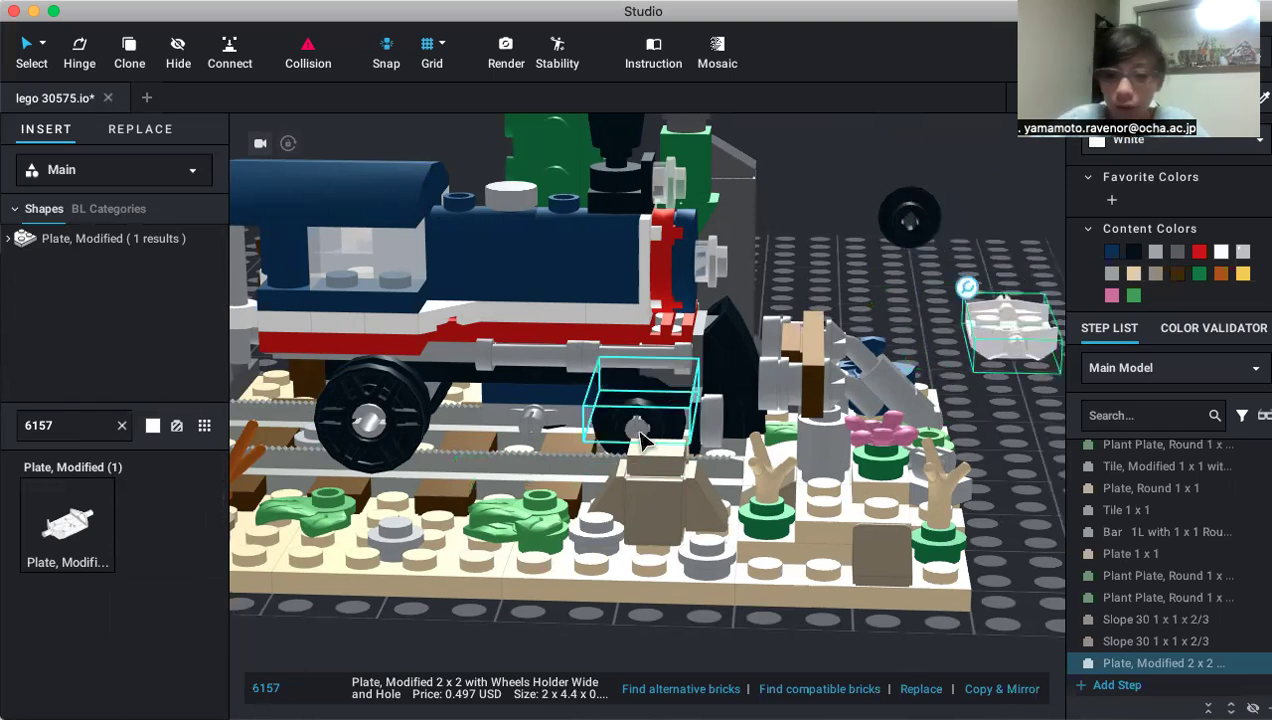
Place the light bluish grey 6157 plate beside the locomotive next to the detached front wheel.
left_click_drag(644, 410, 544, 400)
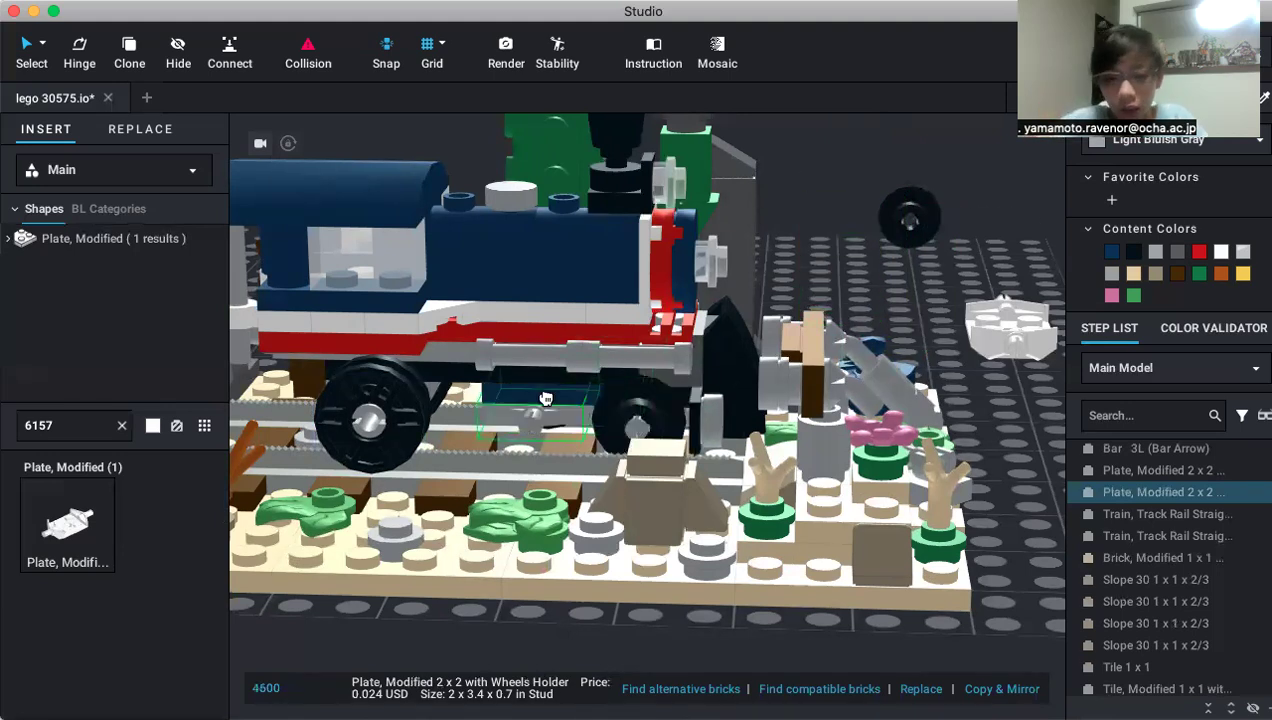
left_click(370, 410)
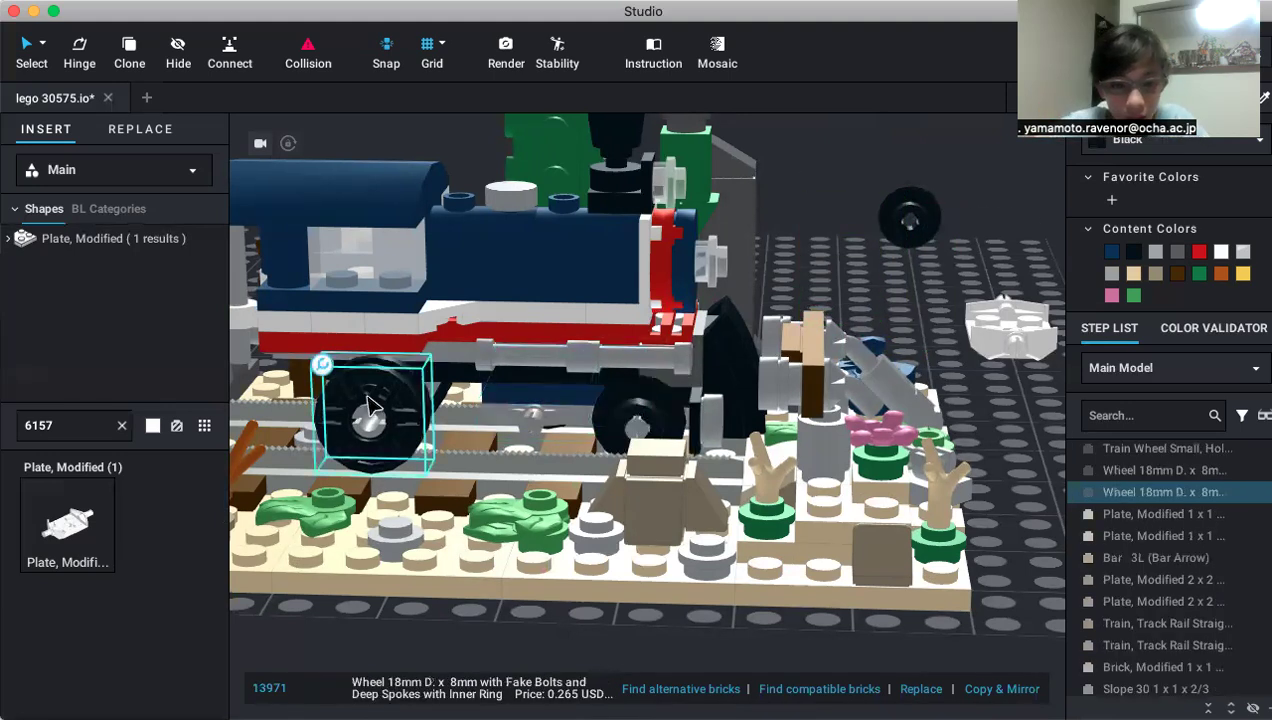
left_click(530, 424)
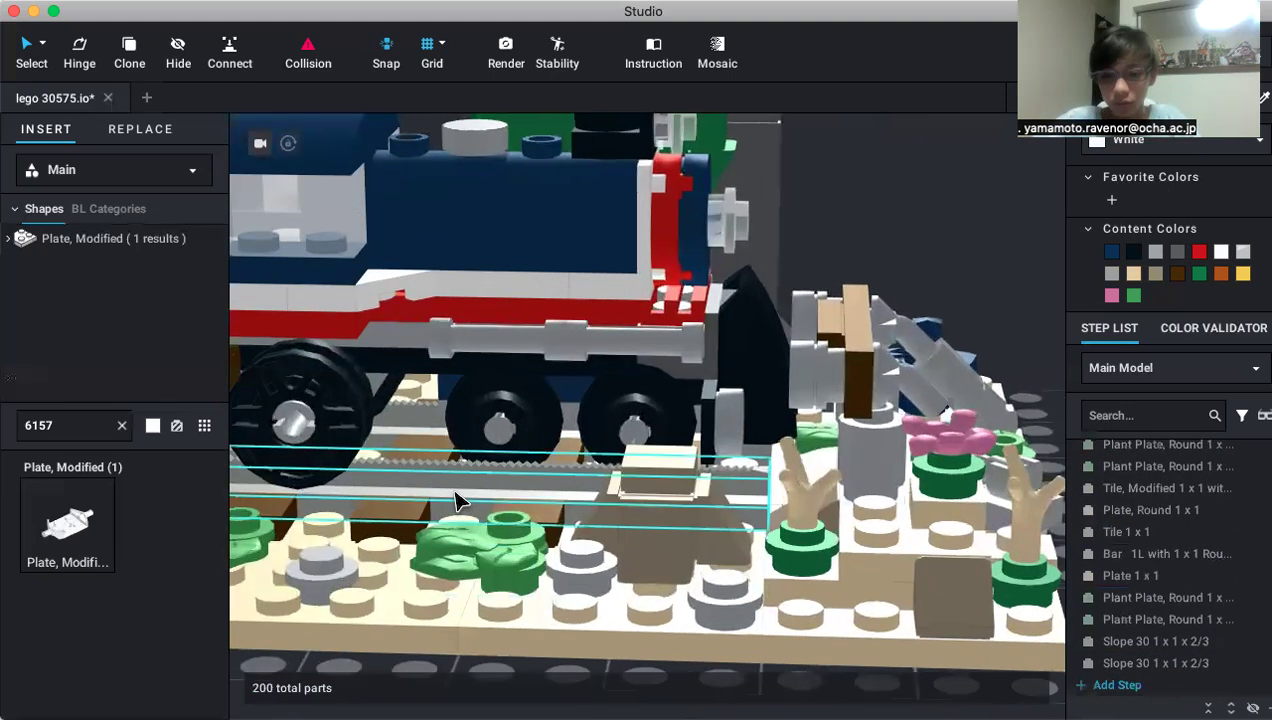
Fit the 6157 plate under the locomotive chassis between its wheels and inspect from the front.
left_click(1168, 492)
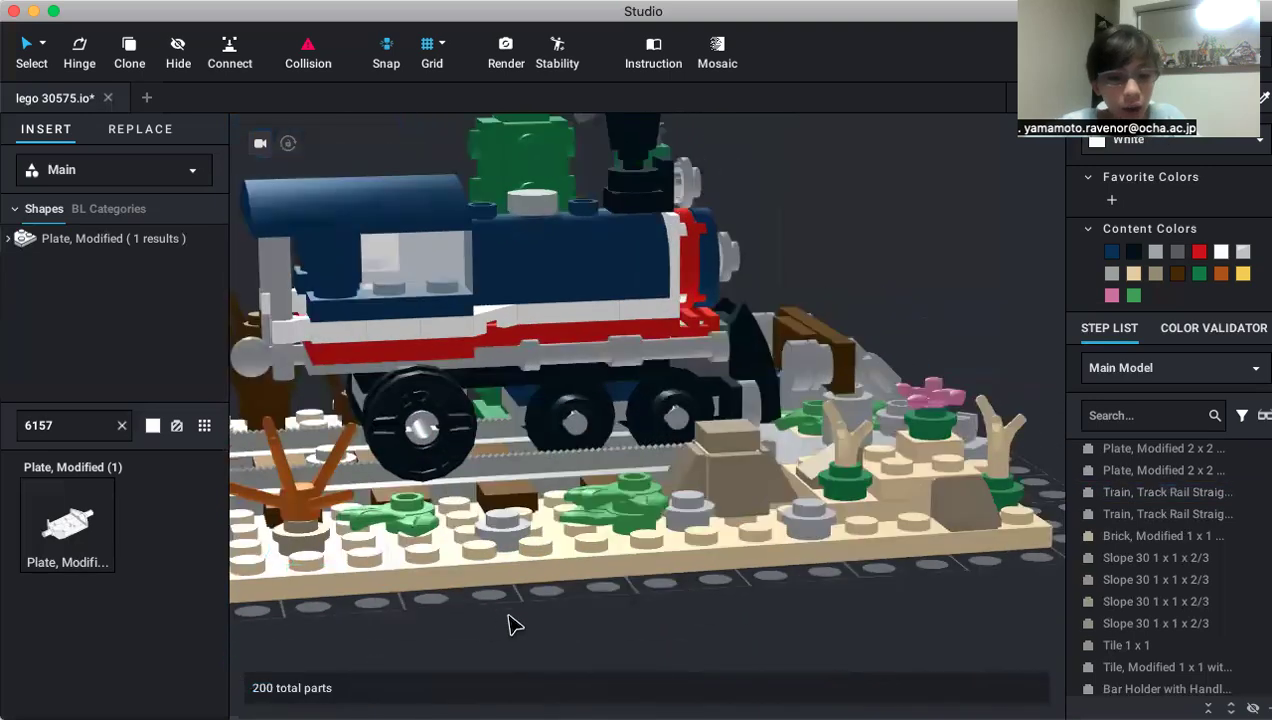
left_click_drag(516, 624, 540, 644)
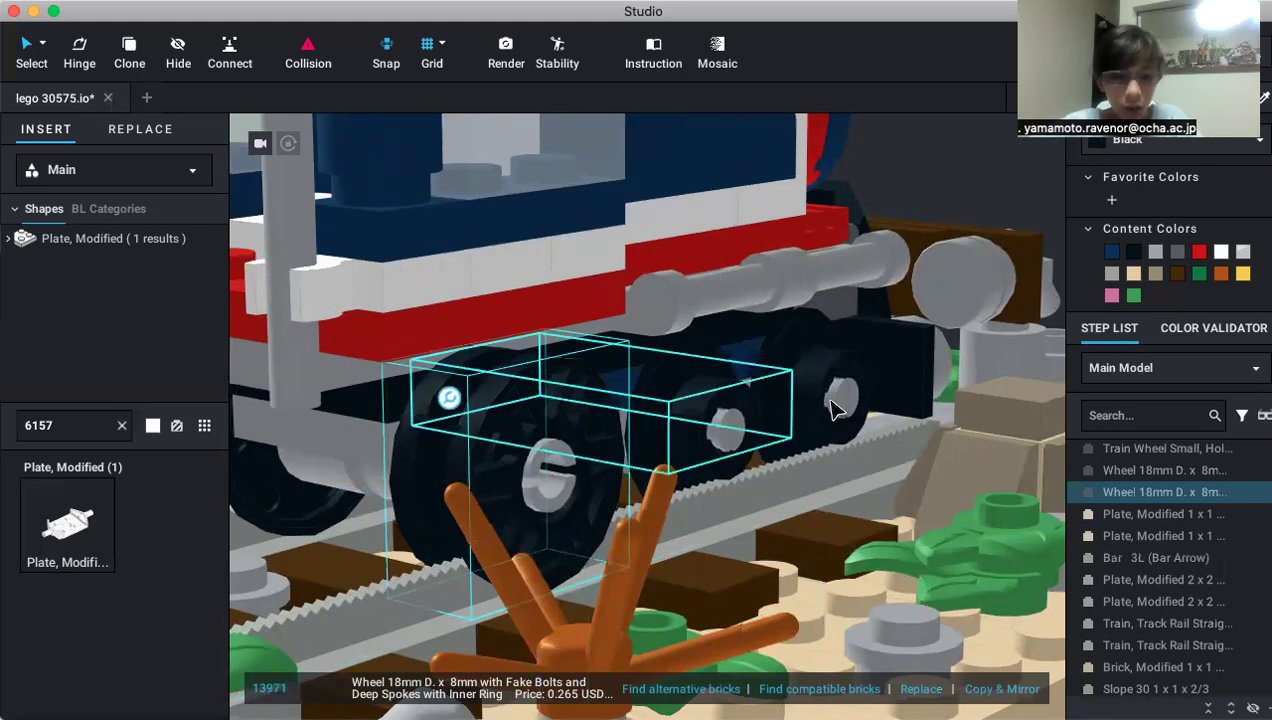
left_click_drag(836, 410, 880, 644)
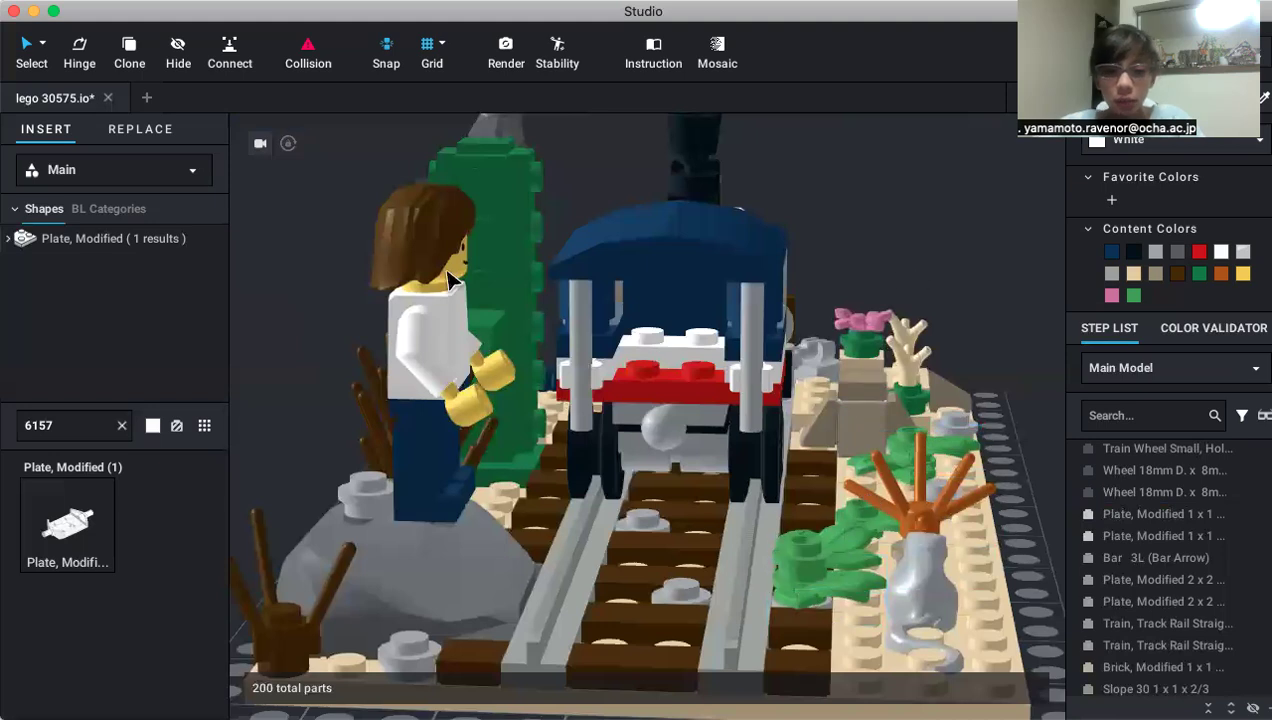
left_click(436, 450)
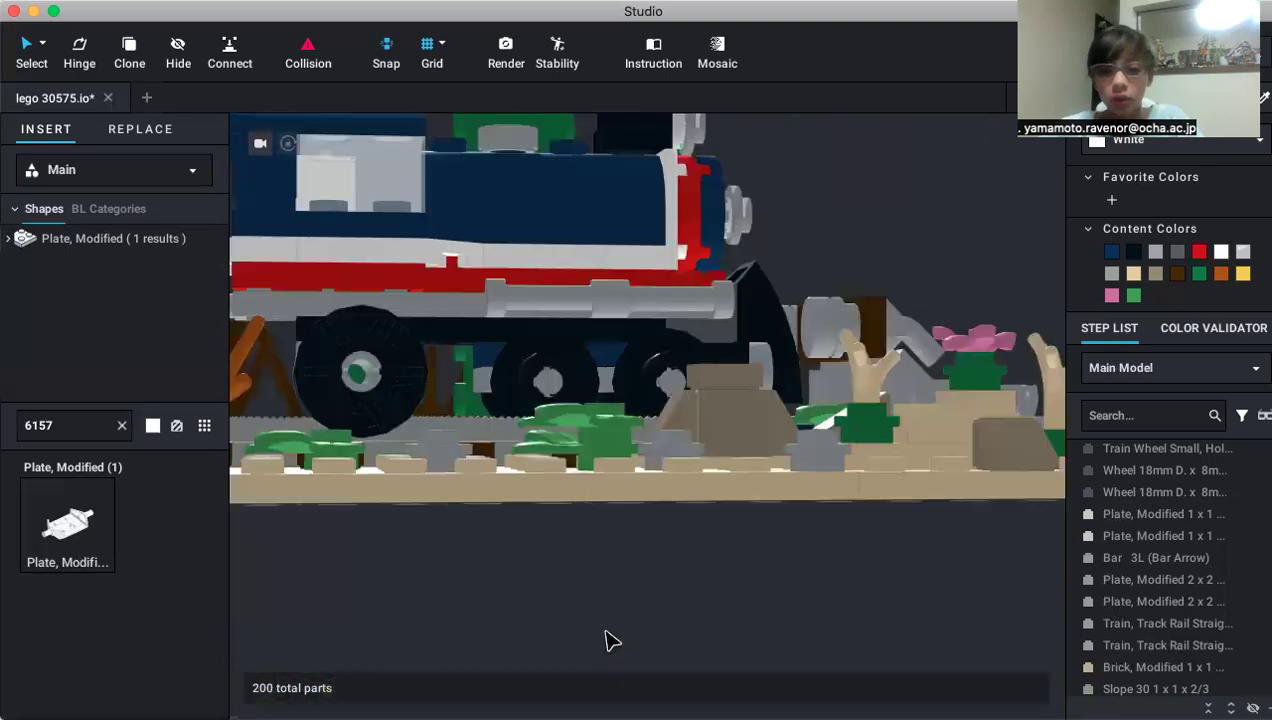
left_click_drag(612, 640, 596, 664)
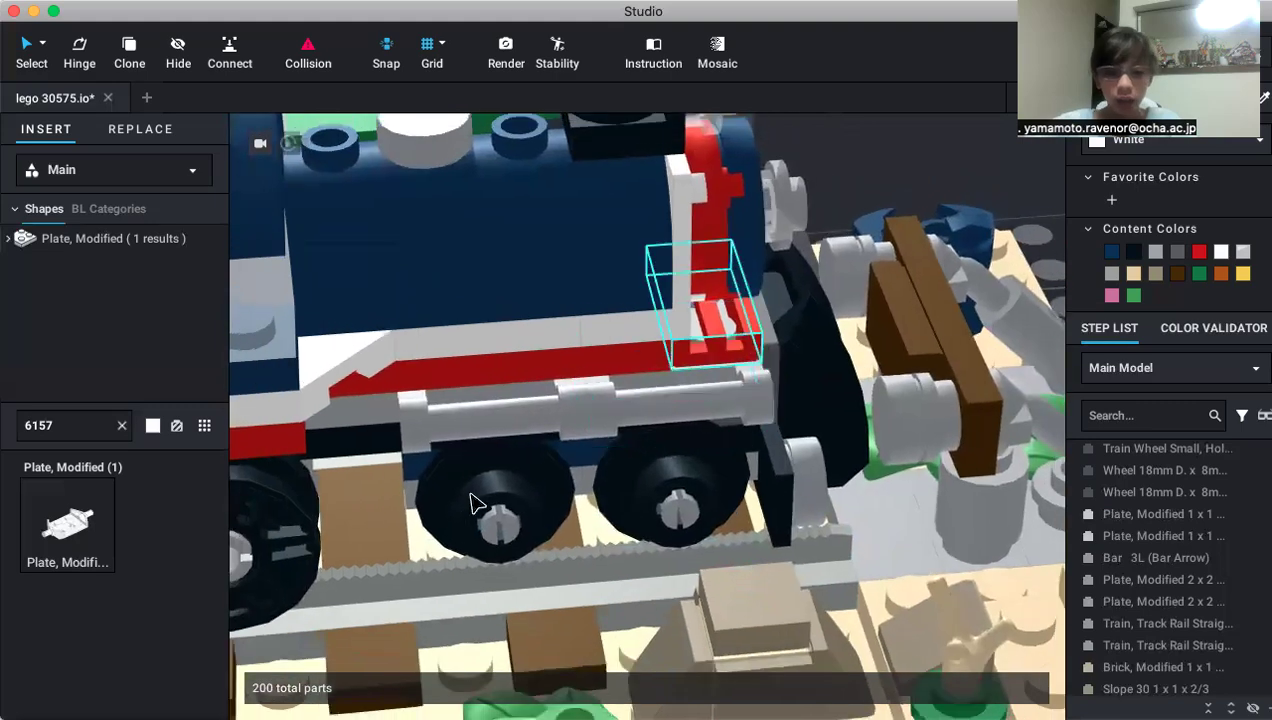
left_click_drag(476, 504, 444, 540)
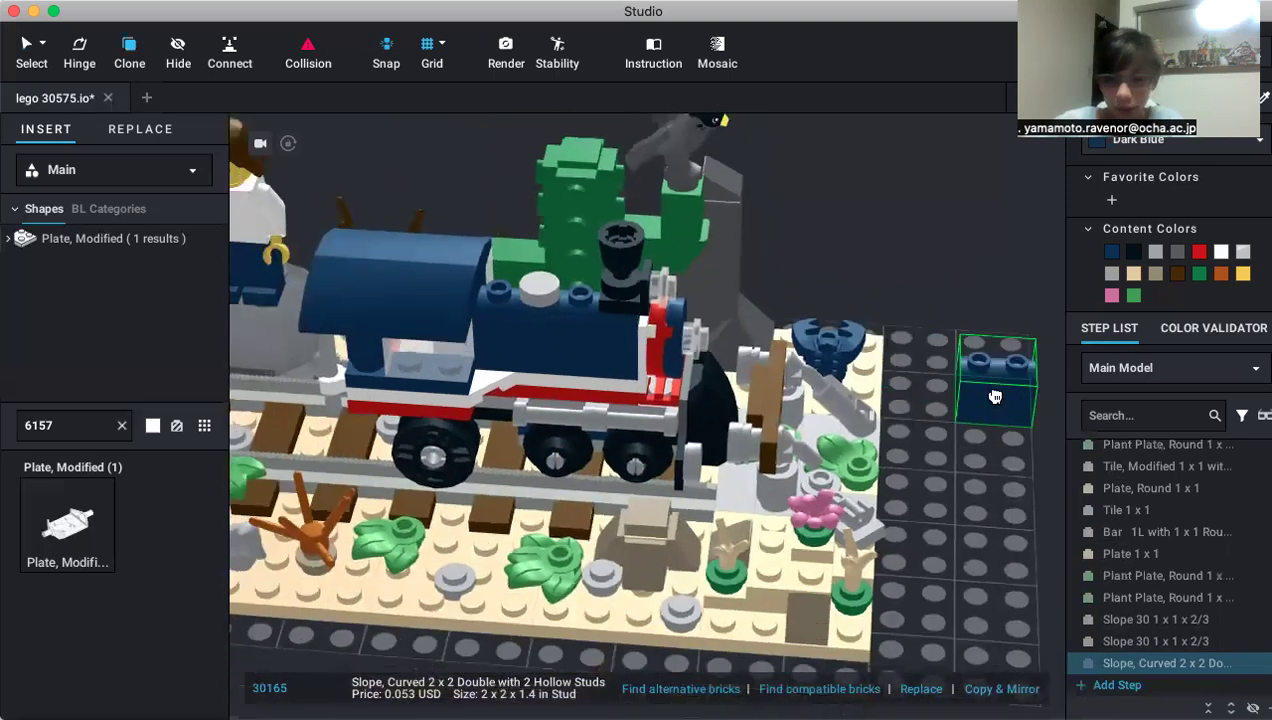
left_click_drag(996, 380, 958, 450)
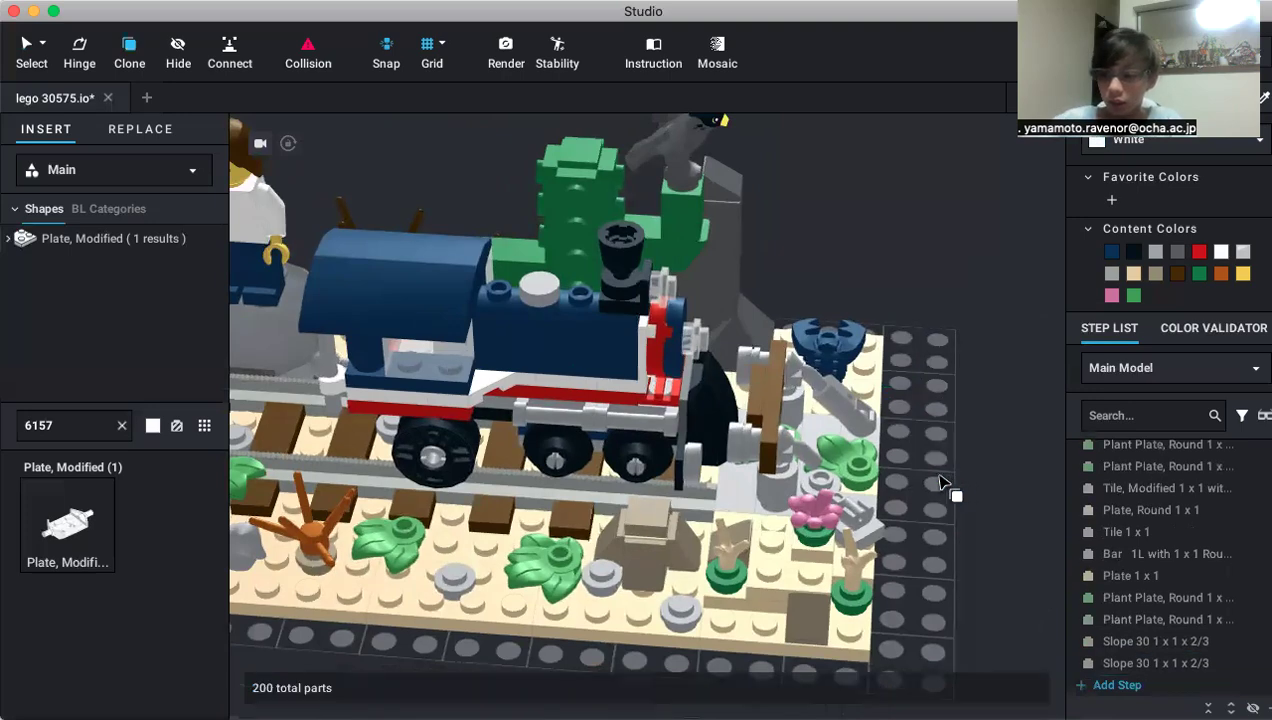
left_click_drag(940, 480, 800, 470)
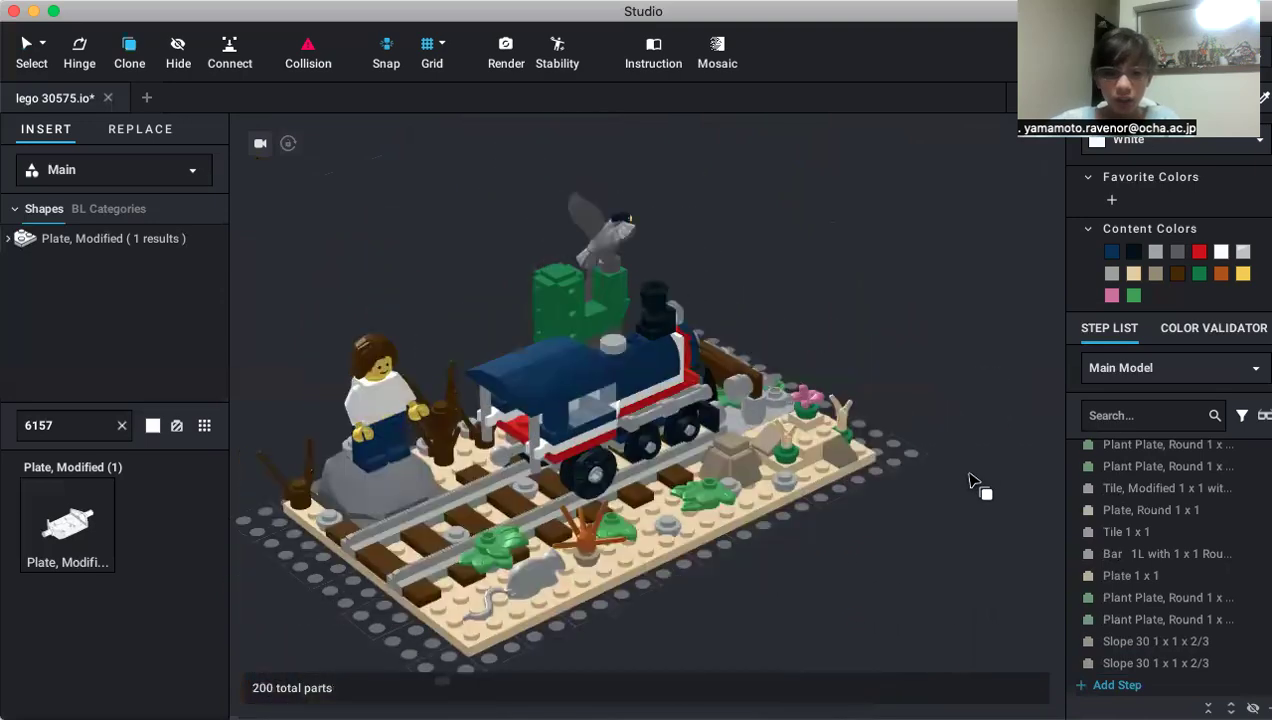
left_click_drag(976, 480, 910, 596)
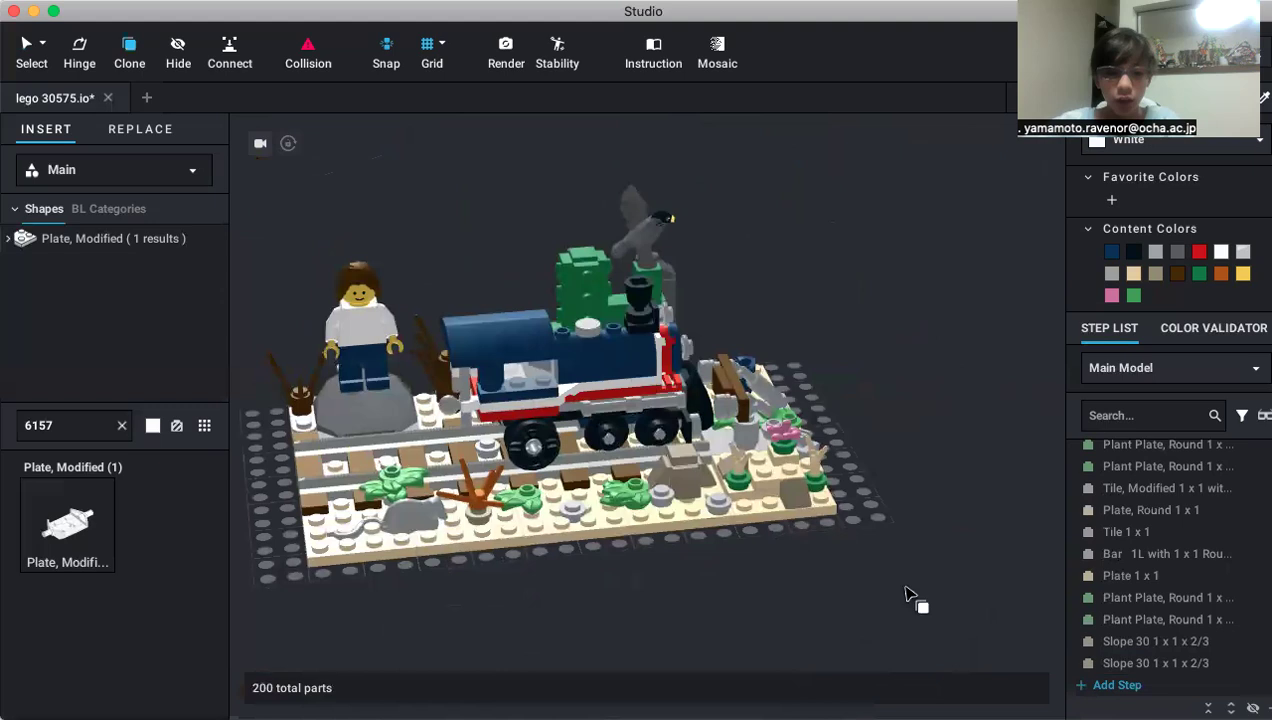